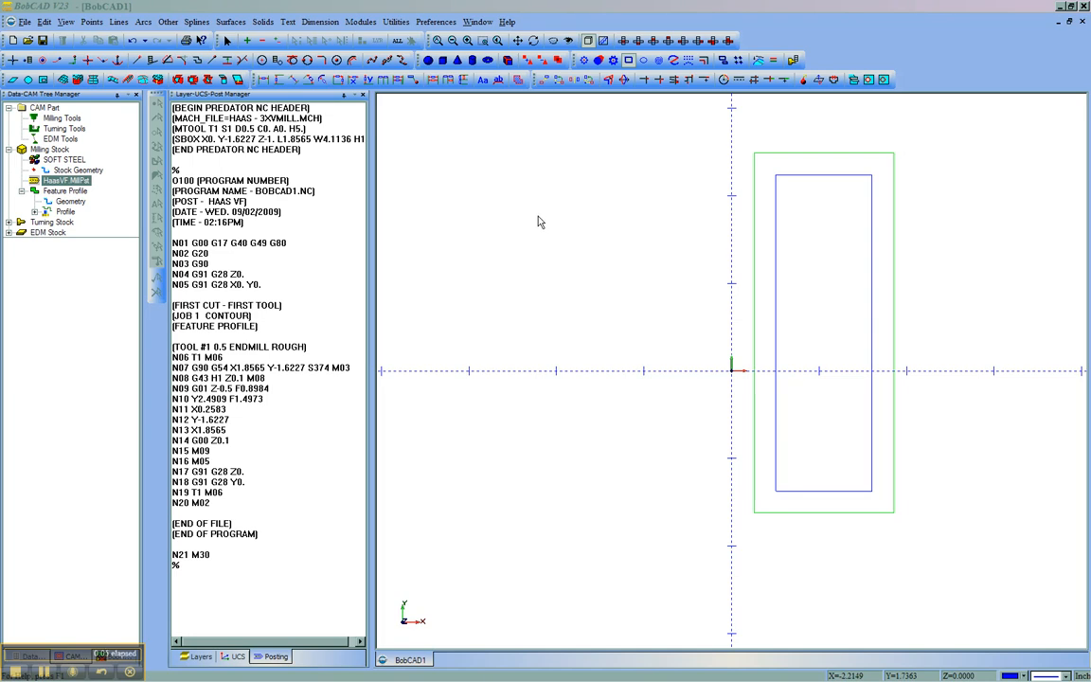
pyautogui.moveTo(478, 181)
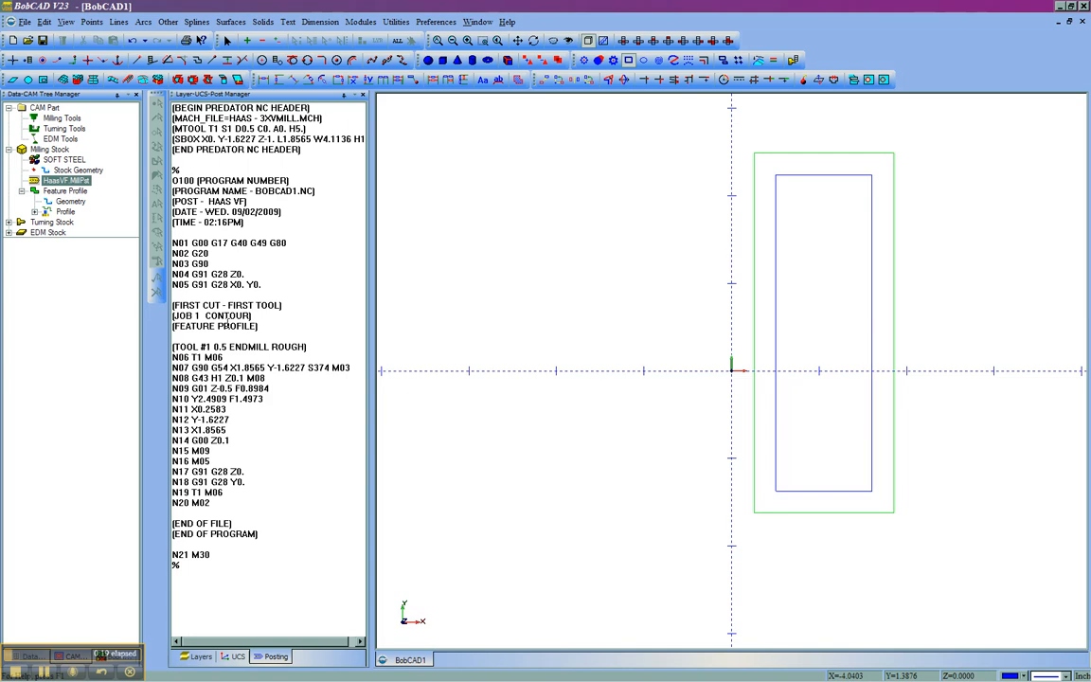
# Browse the Milling Tools, EDM Tools and CAM Part entries in the part tree.
pyautogui.click(63, 118)
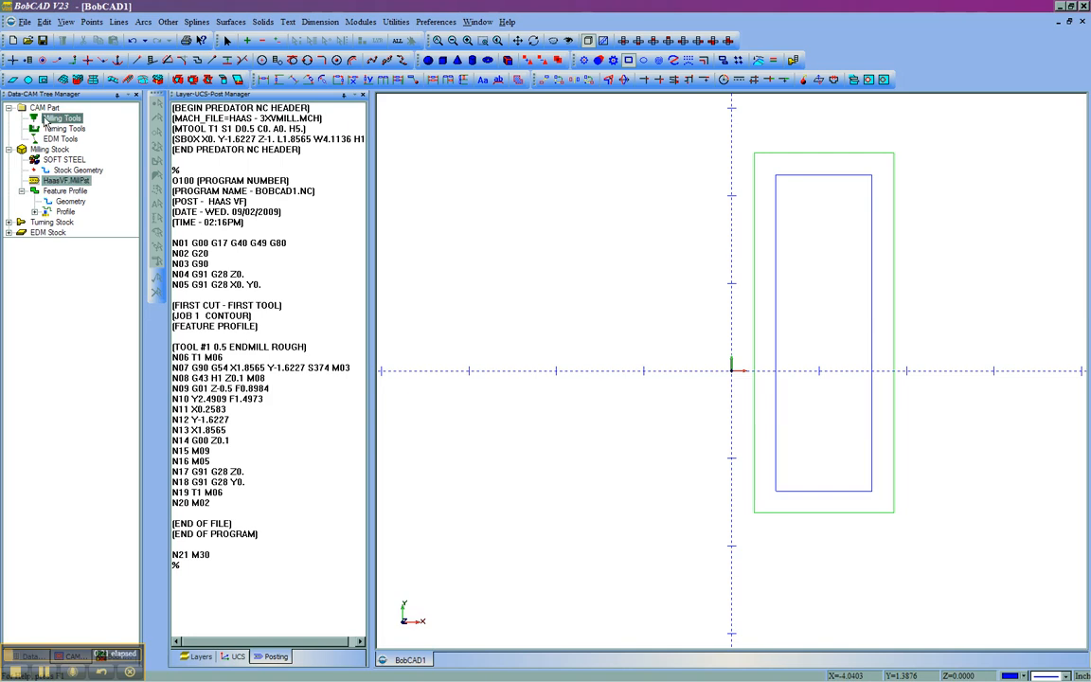
pyautogui.click(61, 117)
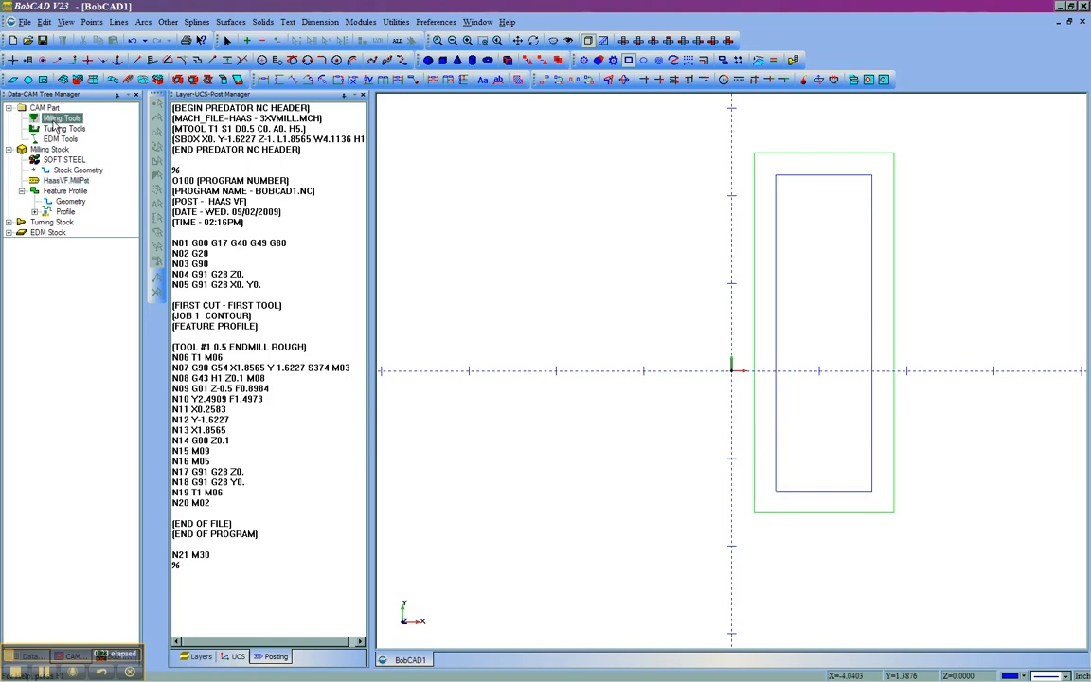
pyautogui.click(59, 138)
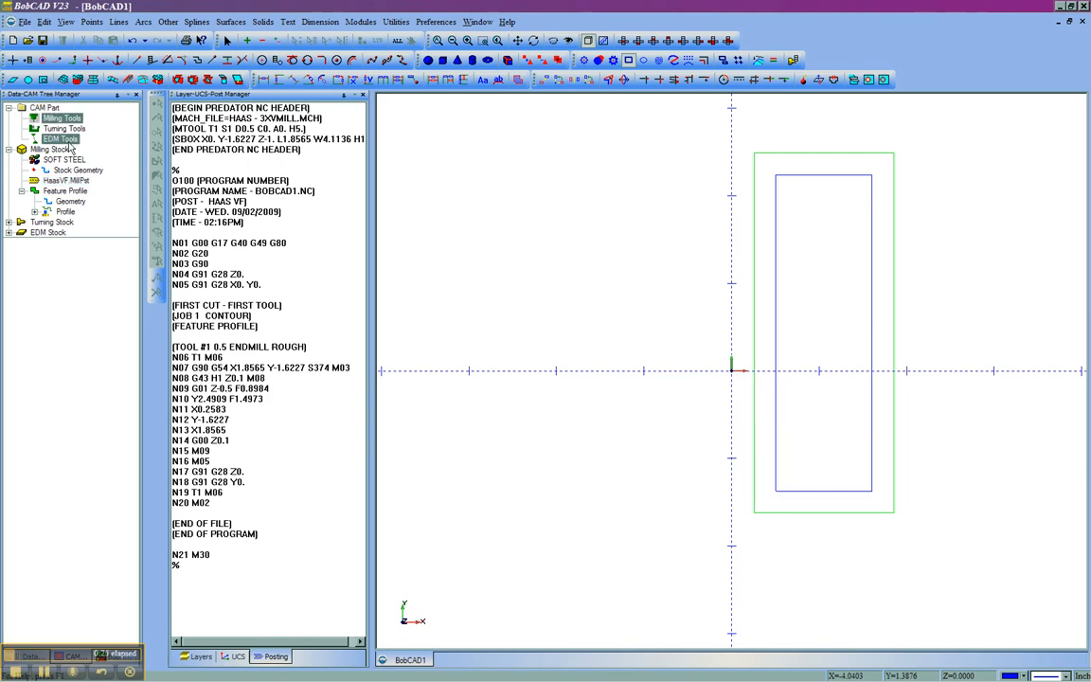
pyautogui.click(45, 107)
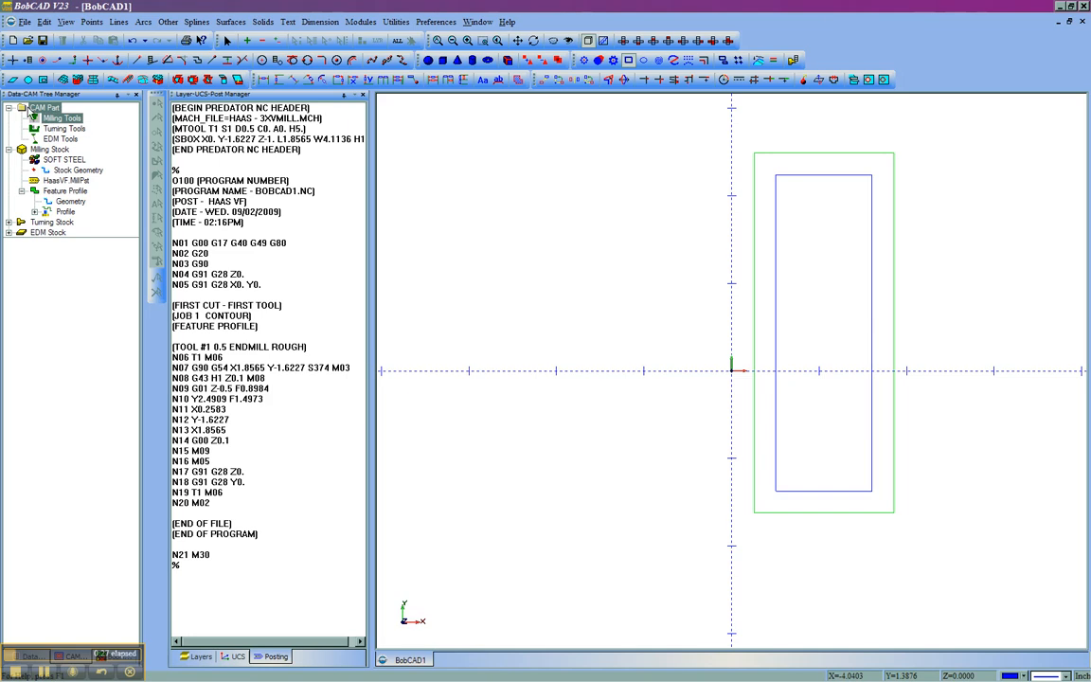
pyautogui.click(63, 117)
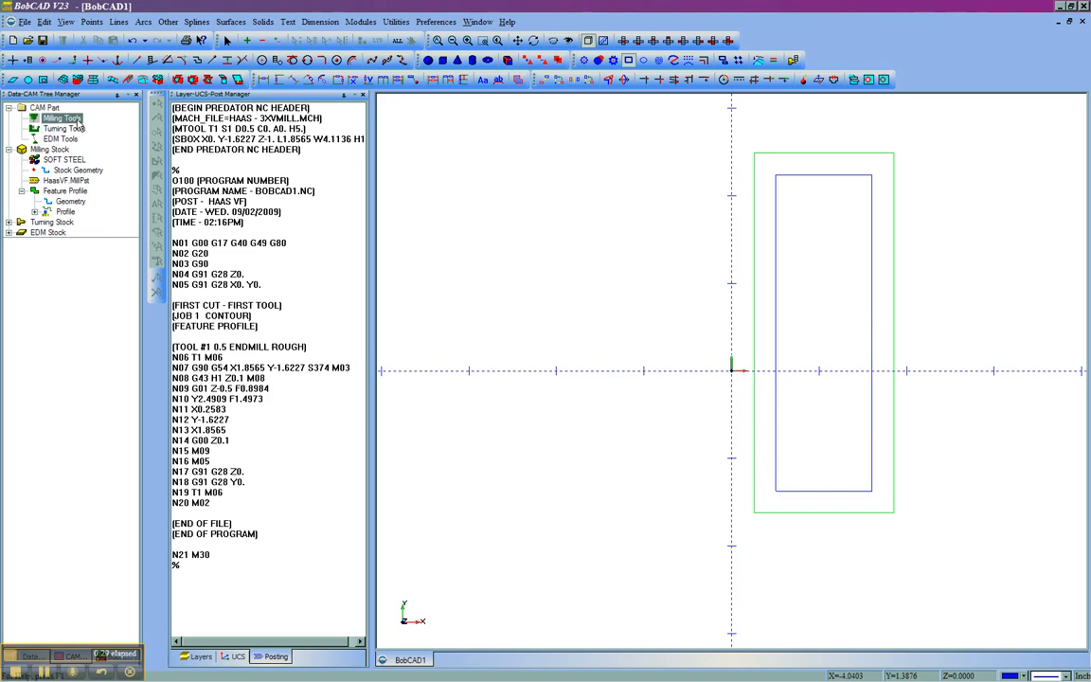
# Enter 'tap' as the Nc File Extension in Milling Tools Current Settings and confirm.
pyautogui.rightClick(62, 117)
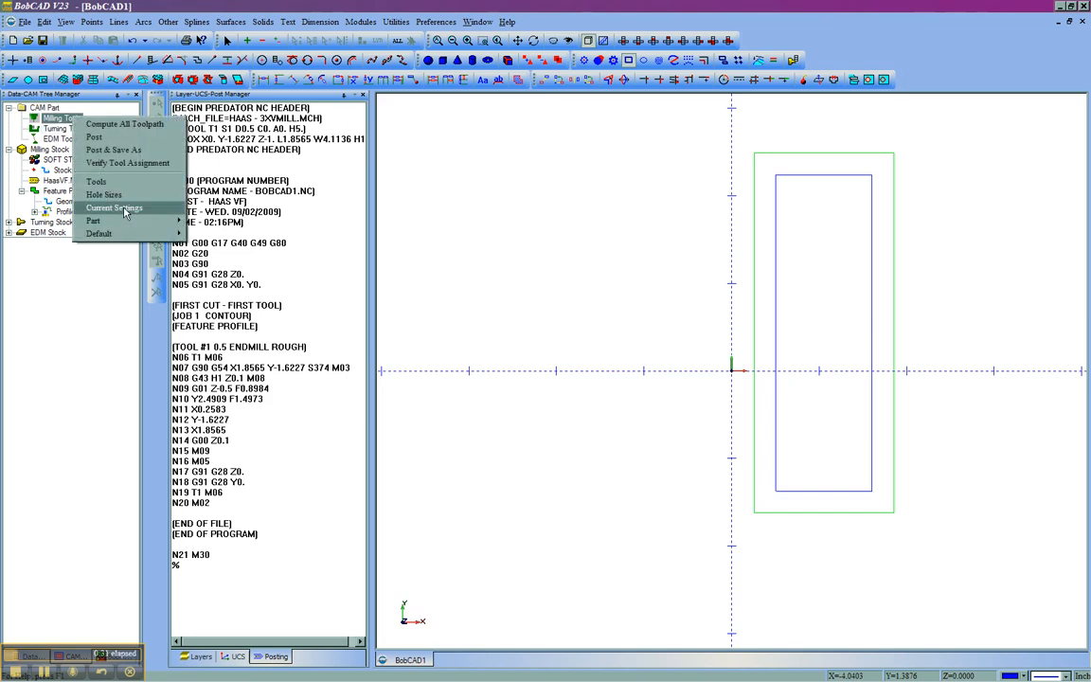
pyautogui.click(113, 208)
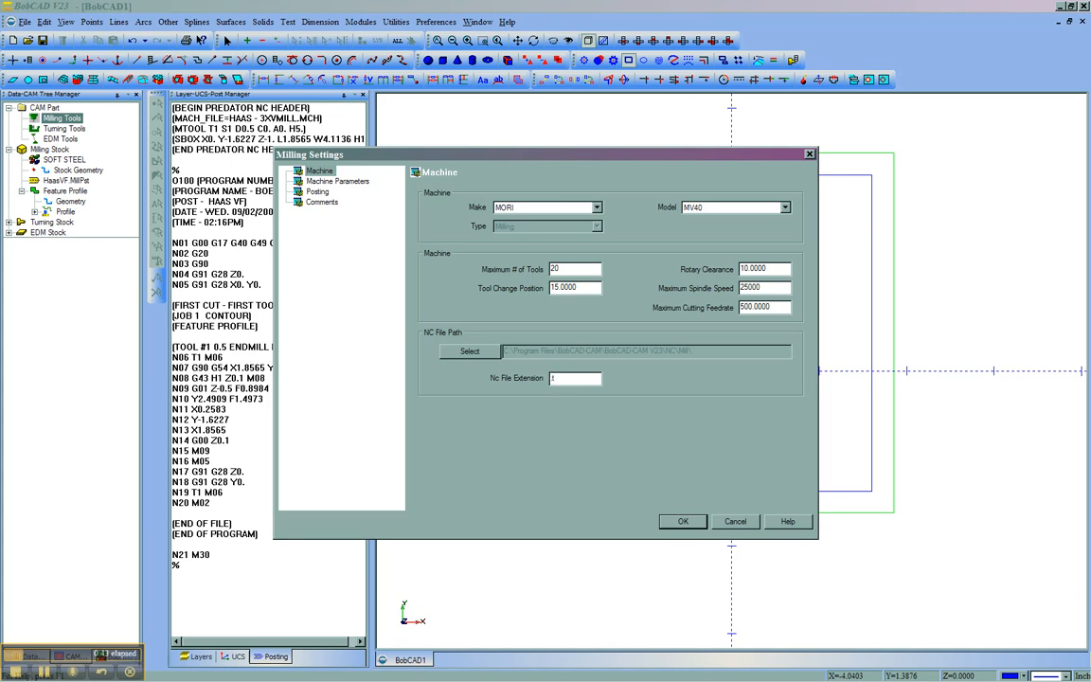
pyautogui.write('tap')
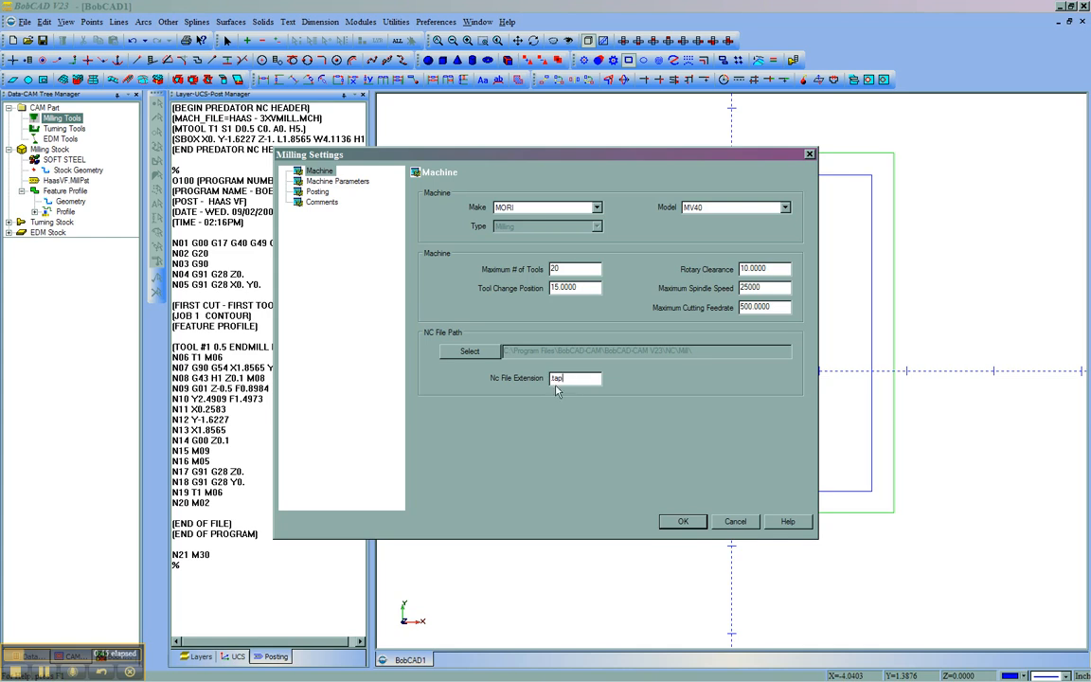
pyautogui.moveTo(596, 511)
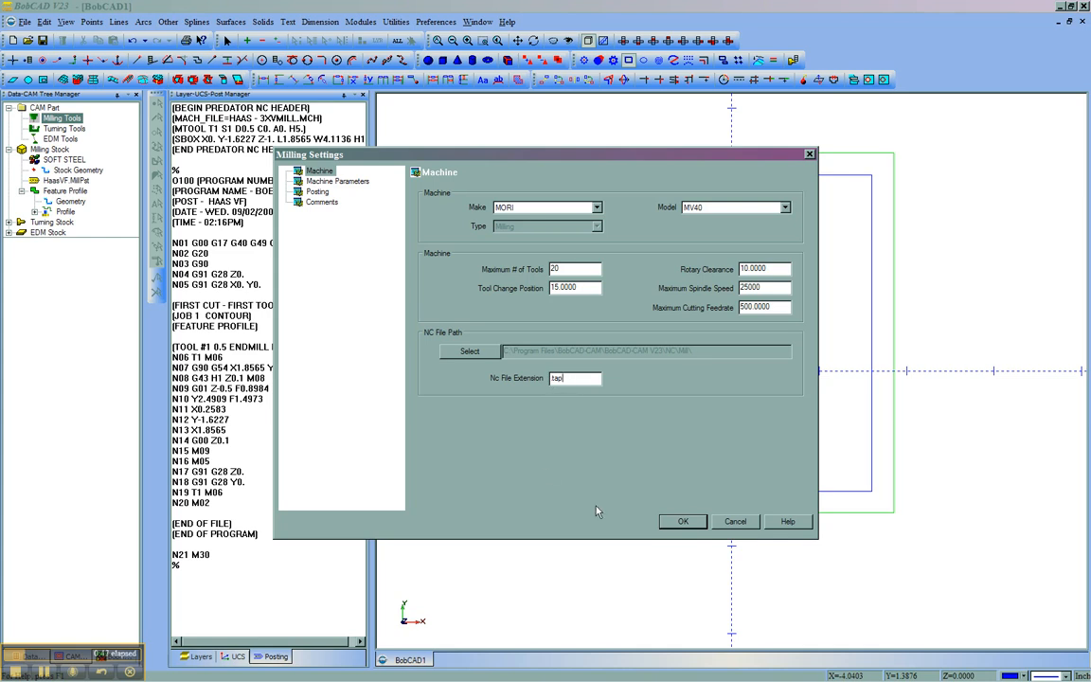
pyautogui.click(682, 521)
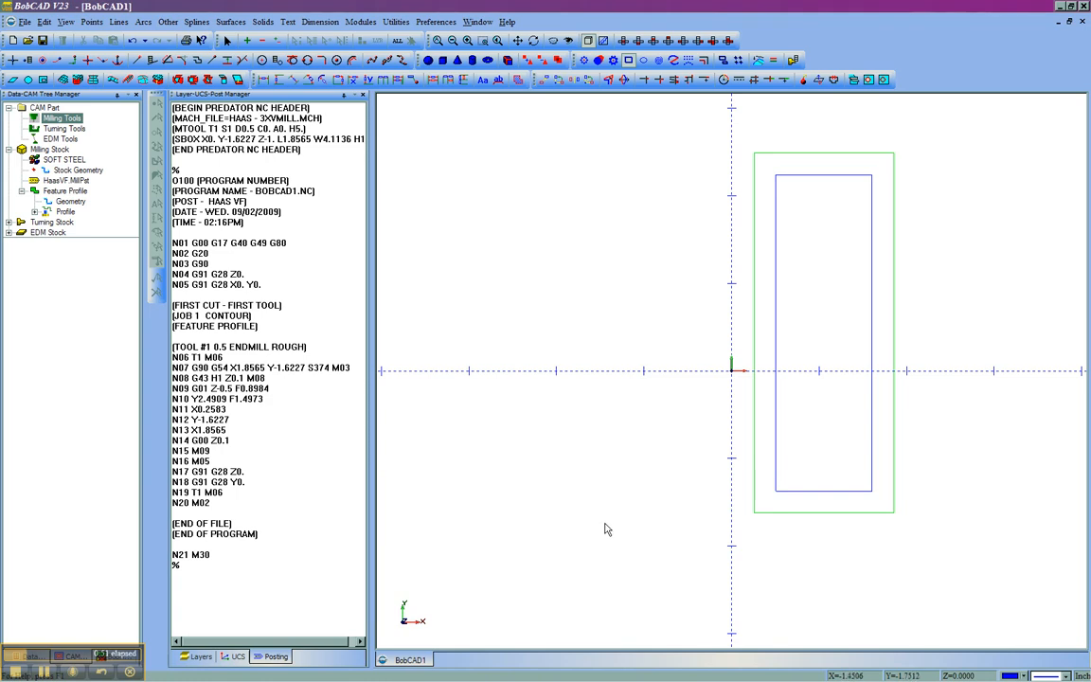
# Open the Modules menu to reach Edit CNC.
pyautogui.click(361, 22)
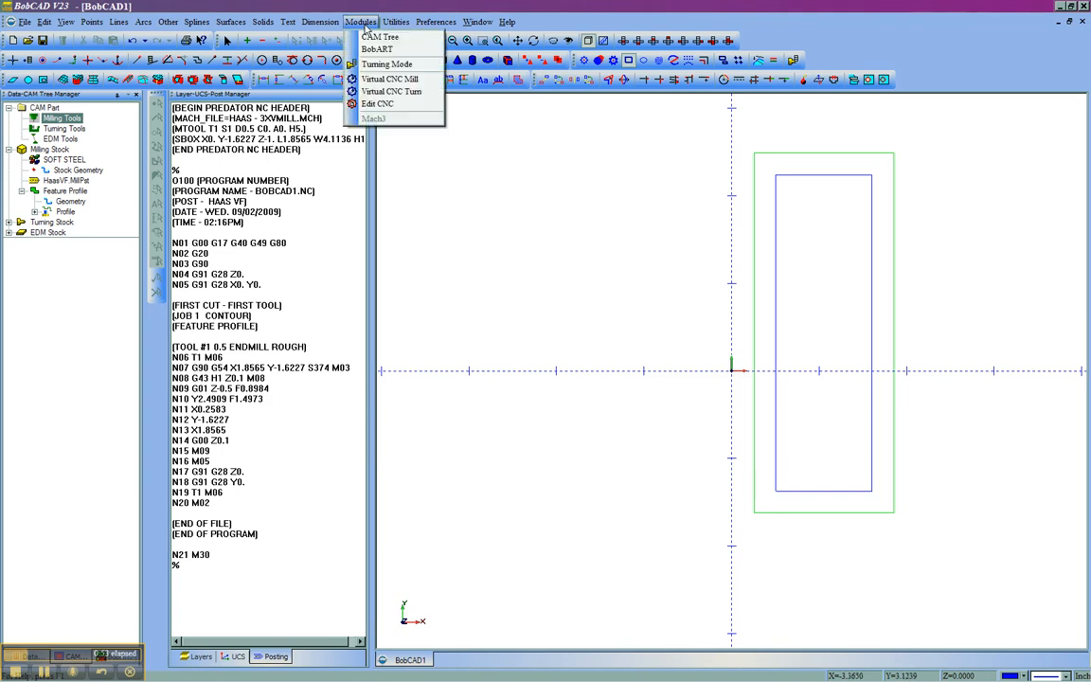
pyautogui.moveTo(379, 104)
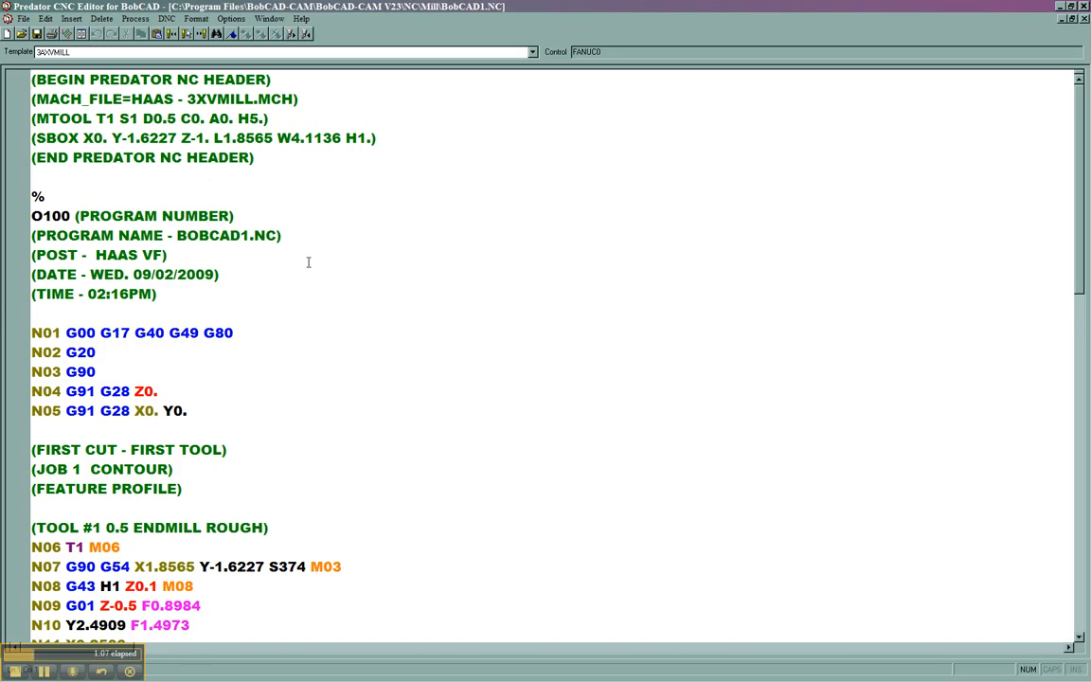
# Open DNC RS-232 Properties, reposition the dialog, and leave the port on COM1.
pyautogui.click(166, 18)
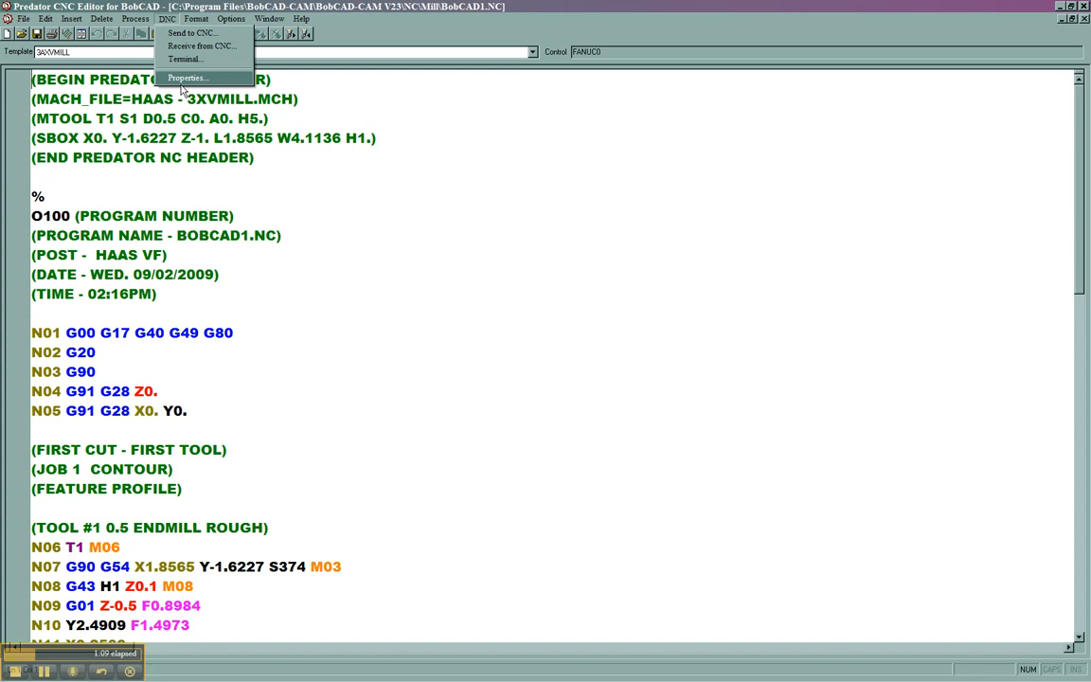
pyautogui.click(187, 78)
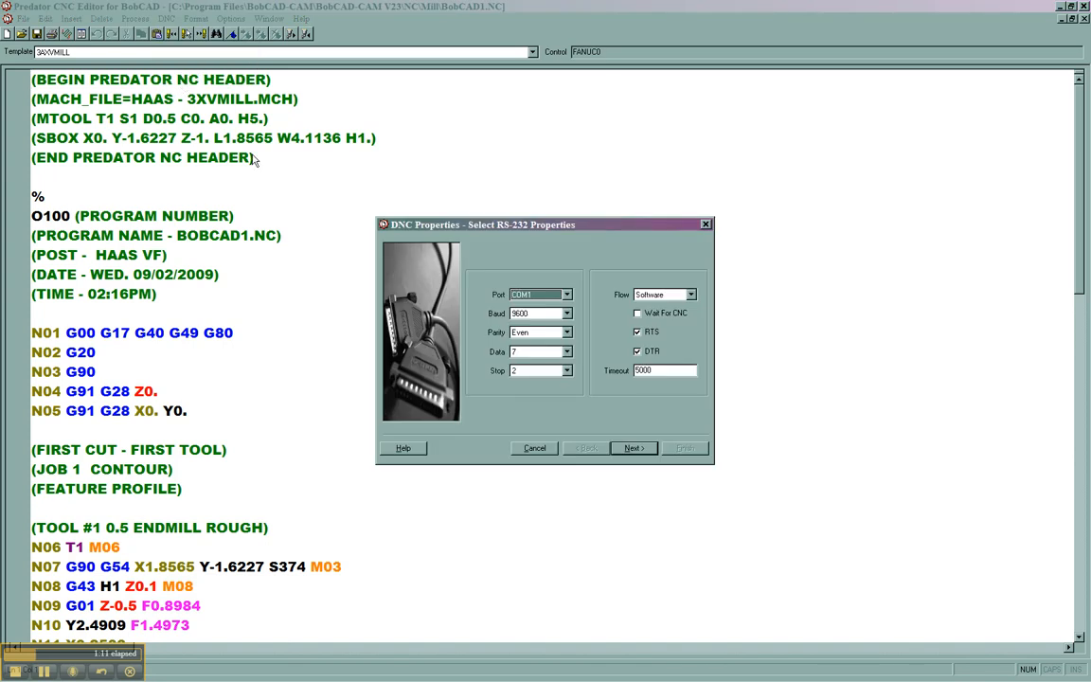
pyautogui.moveTo(481, 225); pyautogui.dragTo(512, 181)
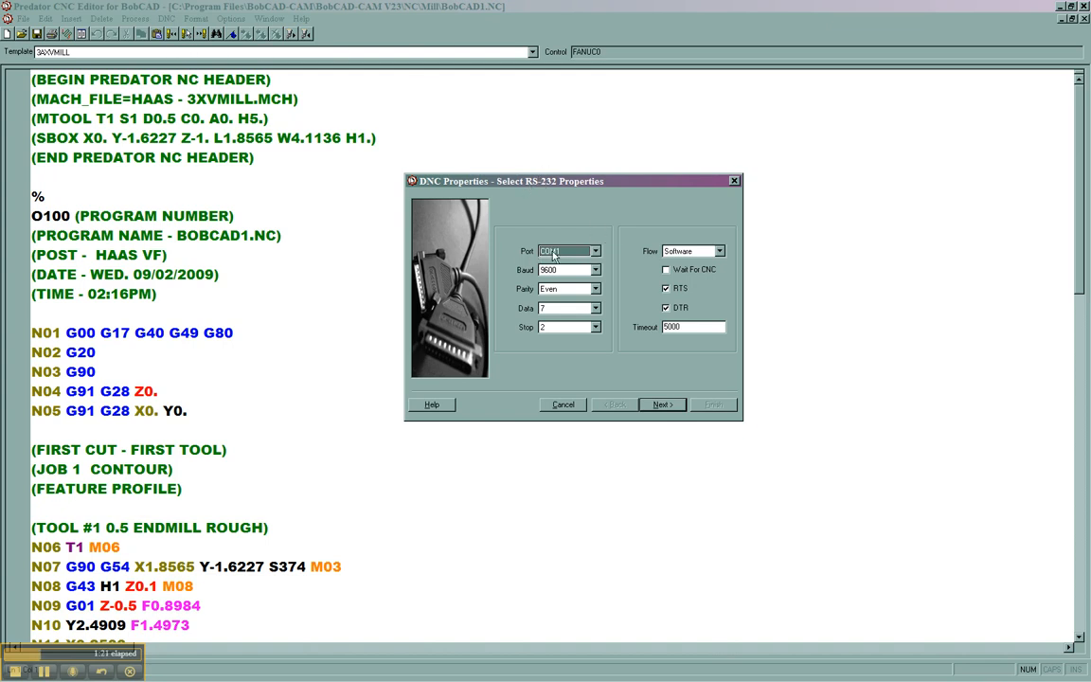
pyautogui.click(596, 250)
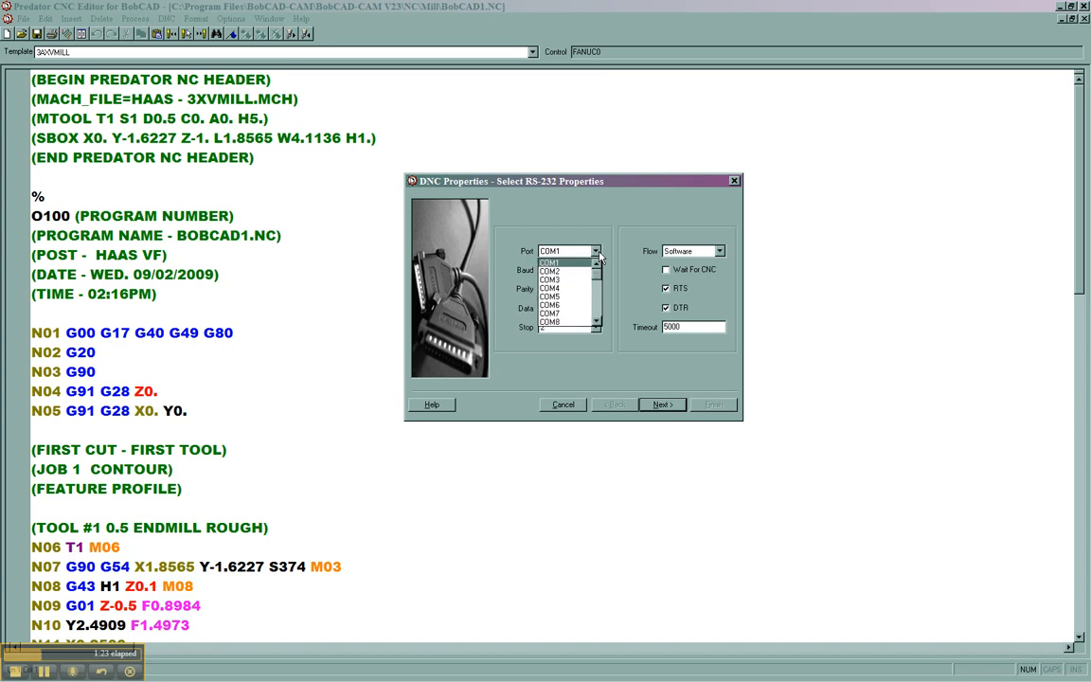
pyautogui.click(550, 261)
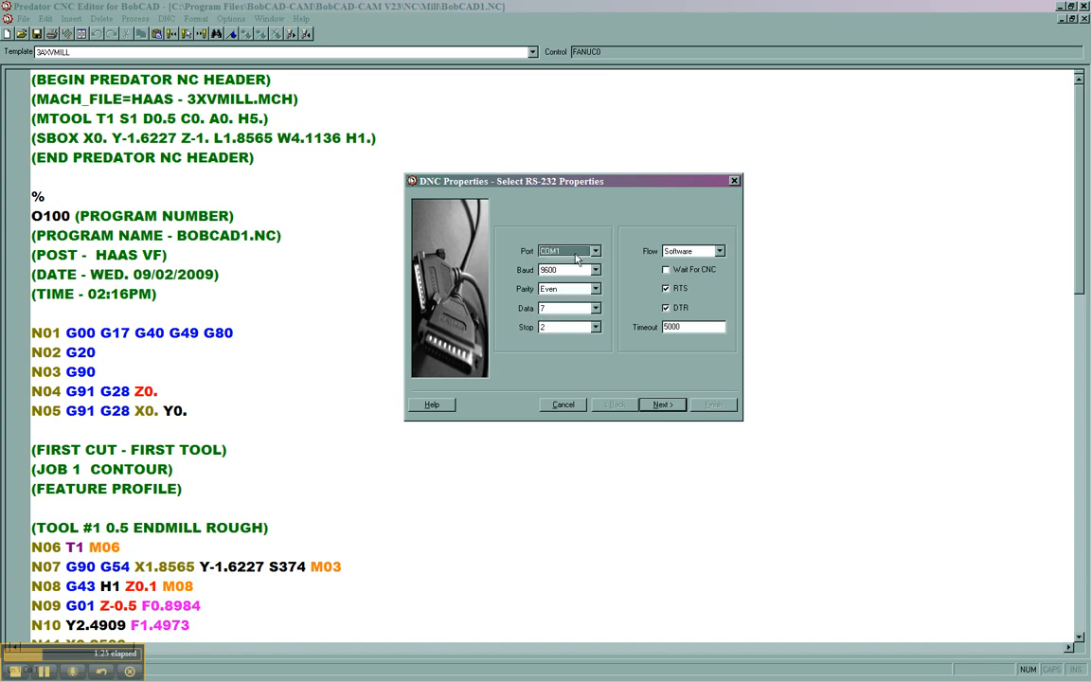
pyautogui.moveTo(566, 252)
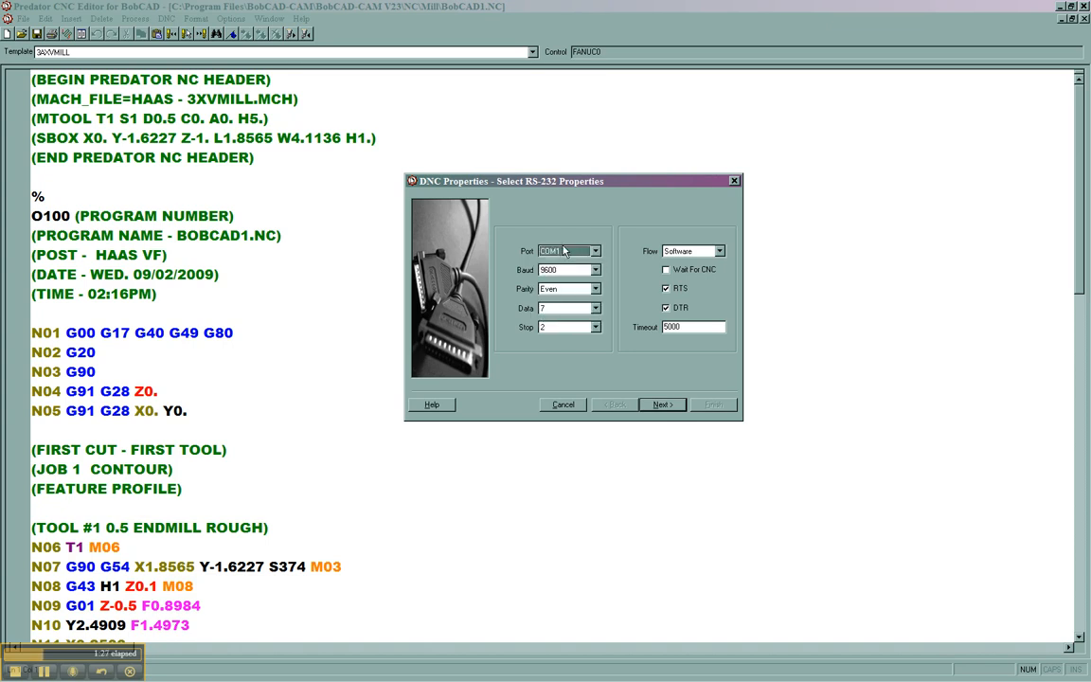
# Open Device Manager from My Computer's System Properties Hardware settings.
pyautogui.click(18, 659)
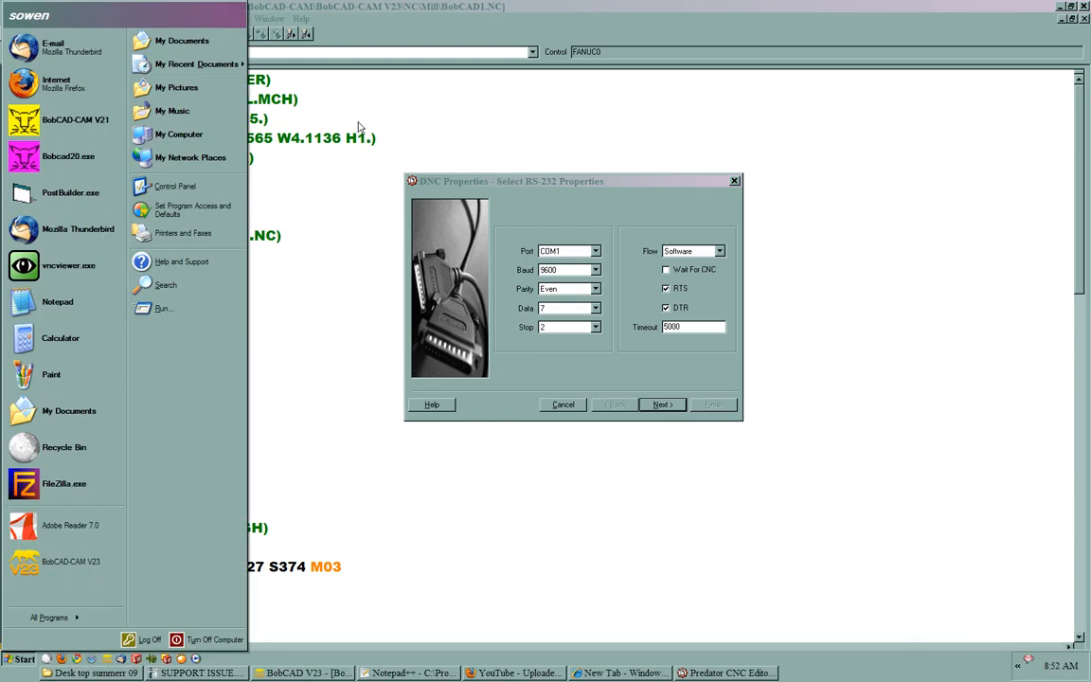
pyautogui.rightClick(178, 133)
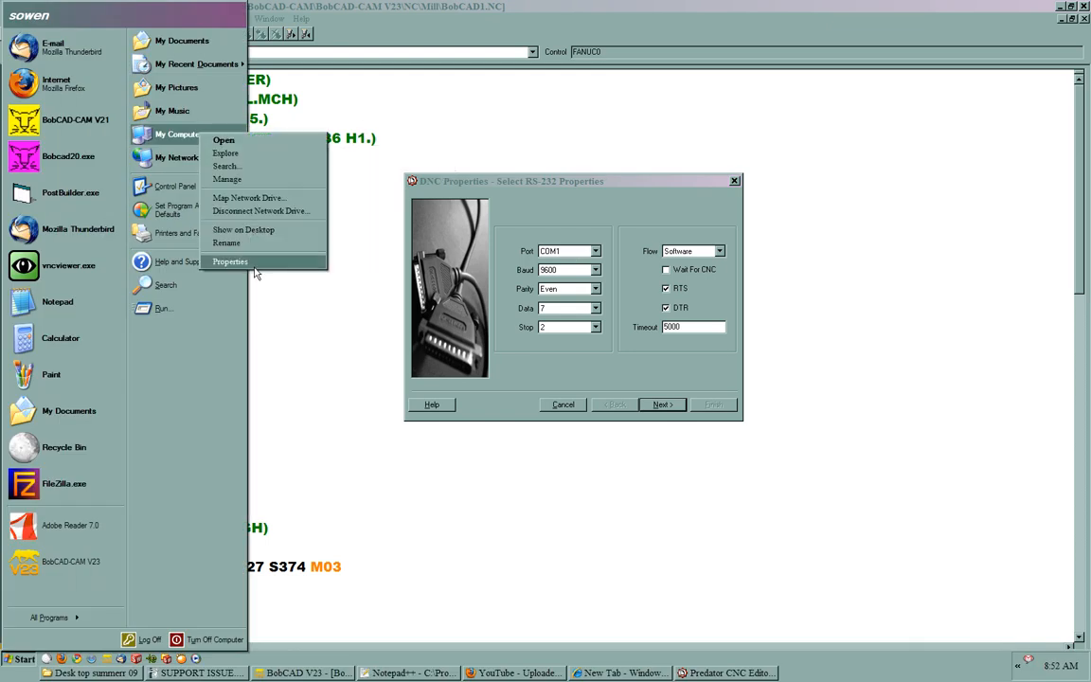
pyautogui.click(230, 262)
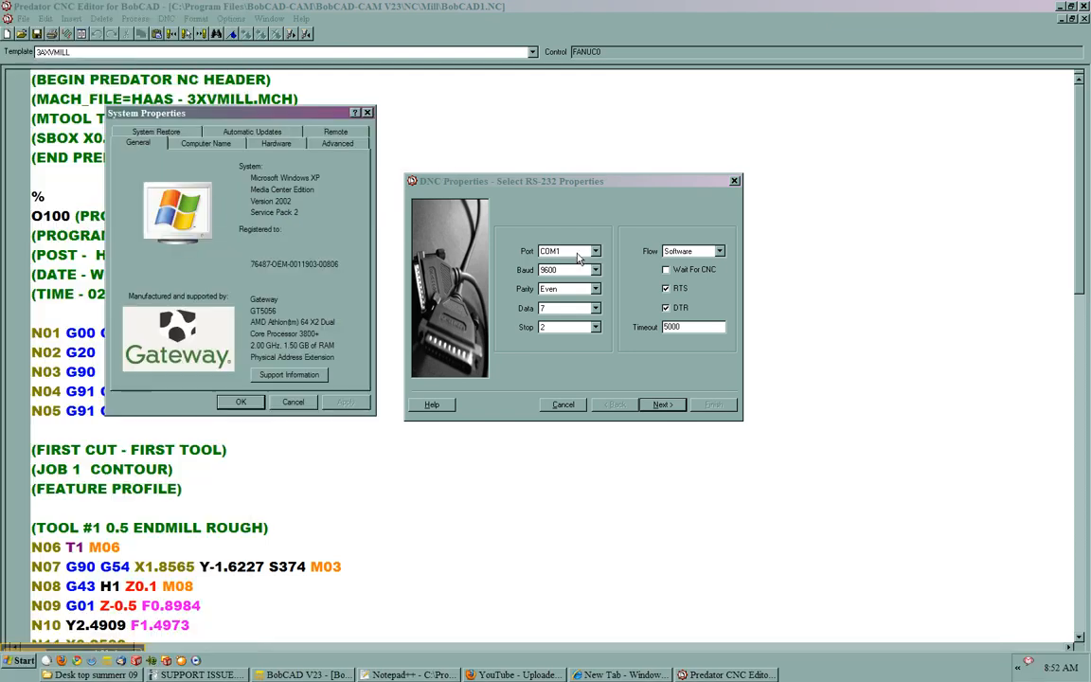
pyautogui.click(275, 143)
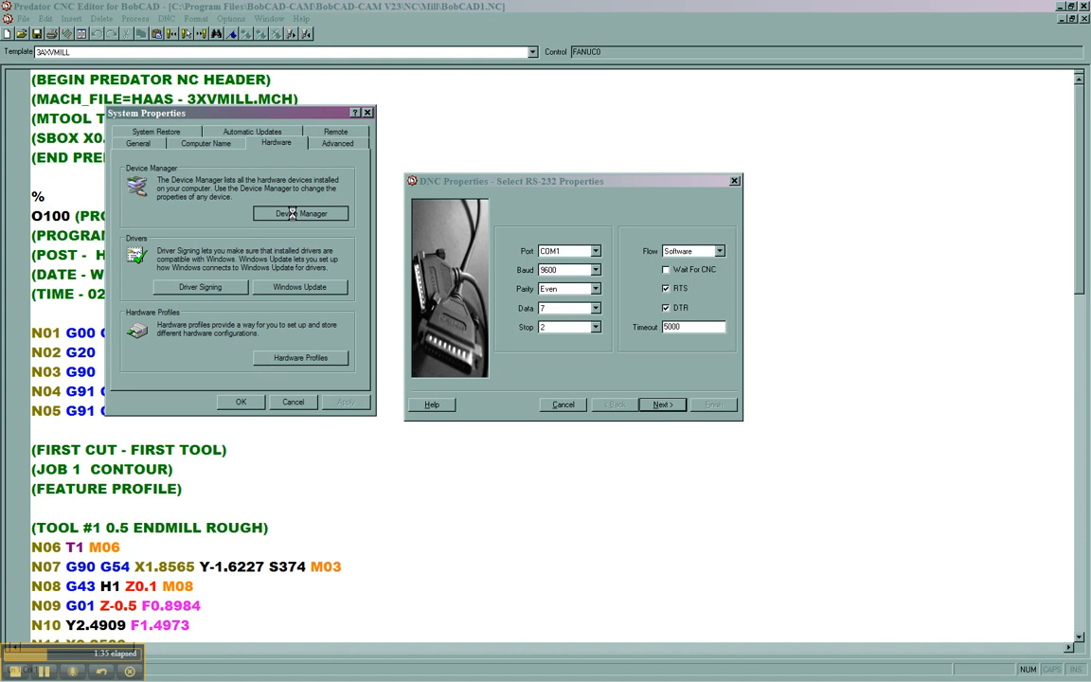
pyautogui.click(300, 213)
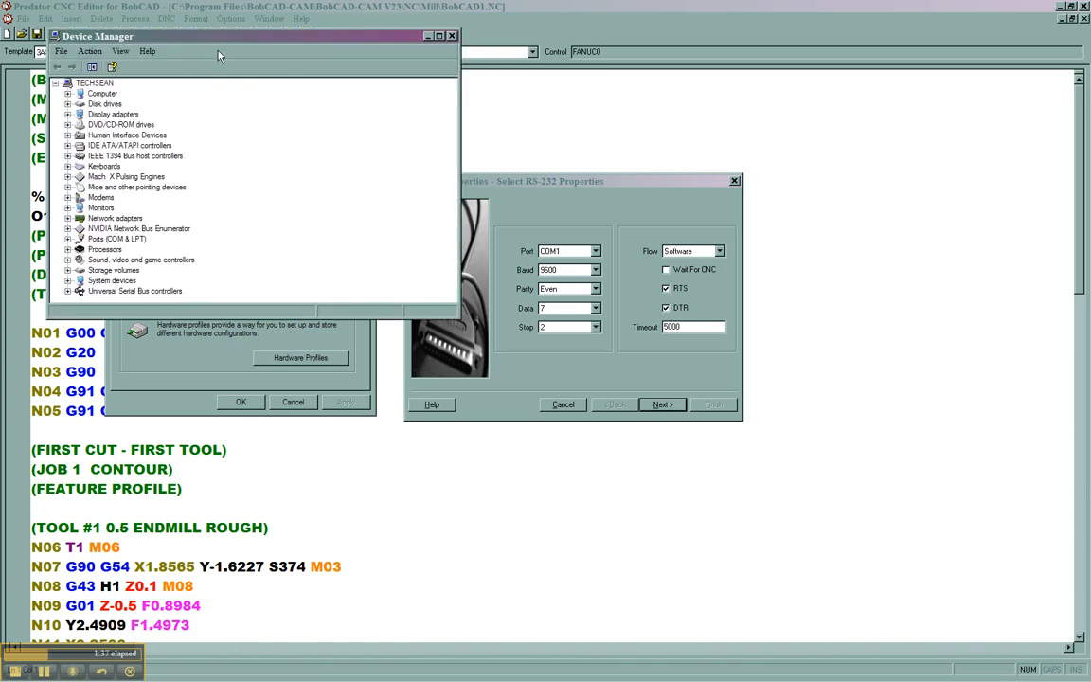
pyautogui.moveTo(100, 246)
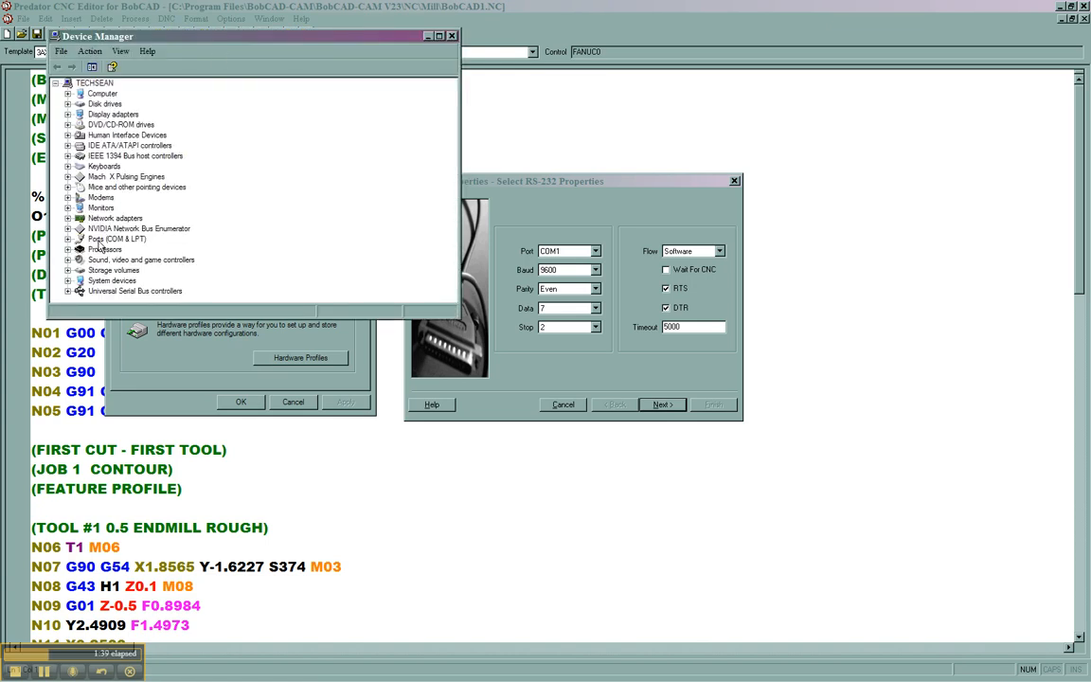
# Expand Ports (COM & LPT) to inspect COM8 and COM9, then close Device Manager.
pyautogui.click(68, 238)
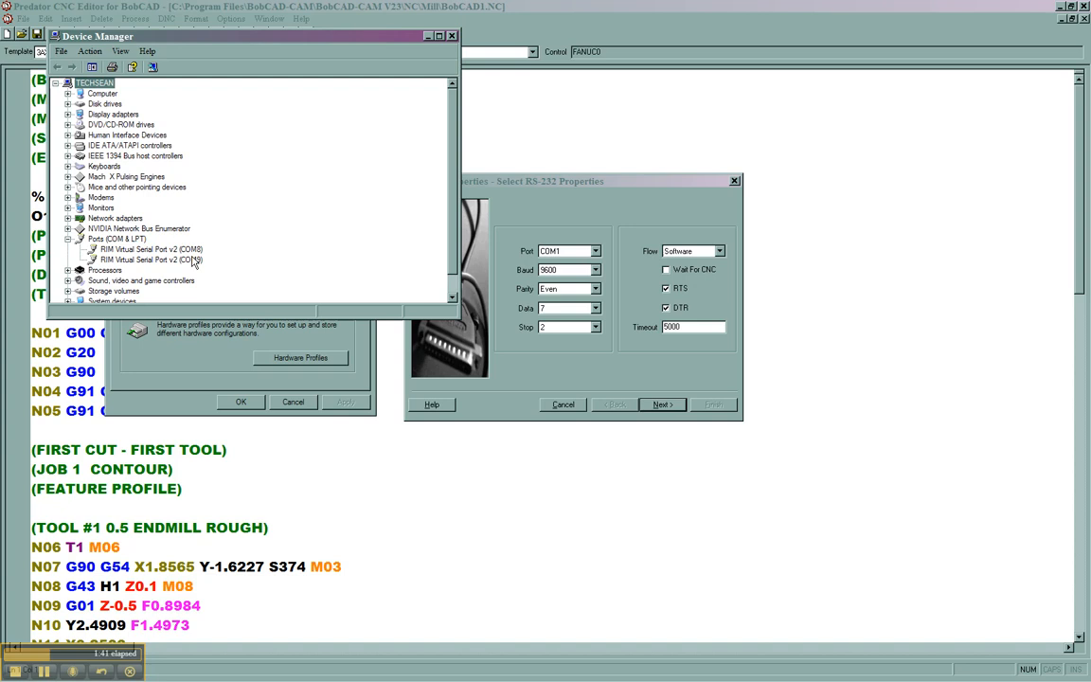
pyautogui.click(151, 249)
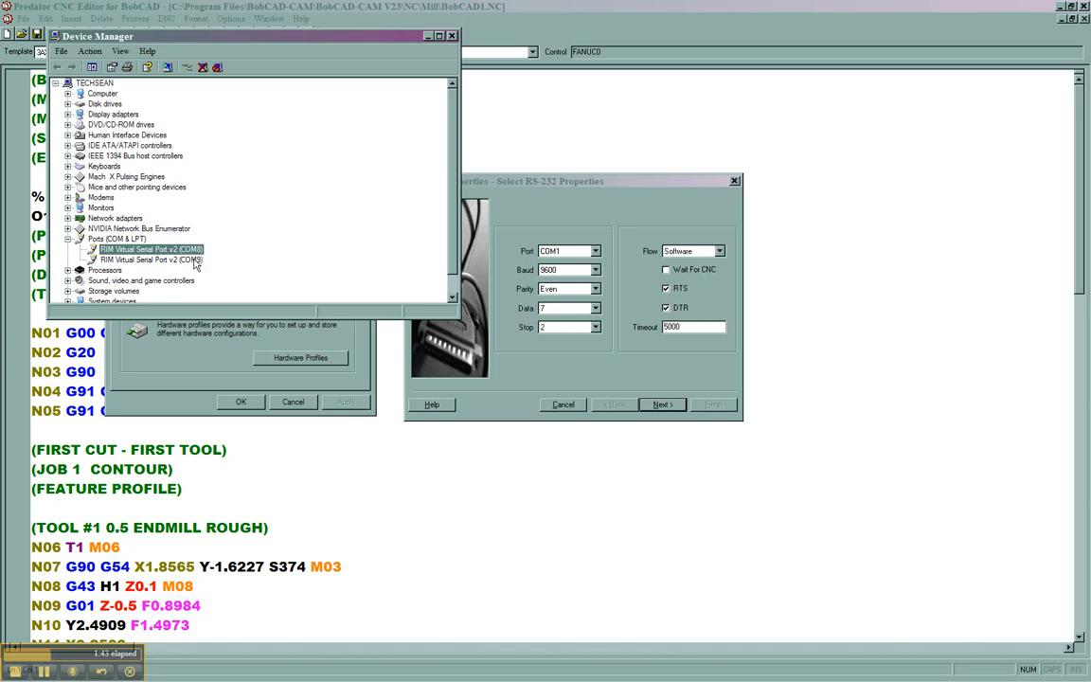
pyautogui.click(152, 259)
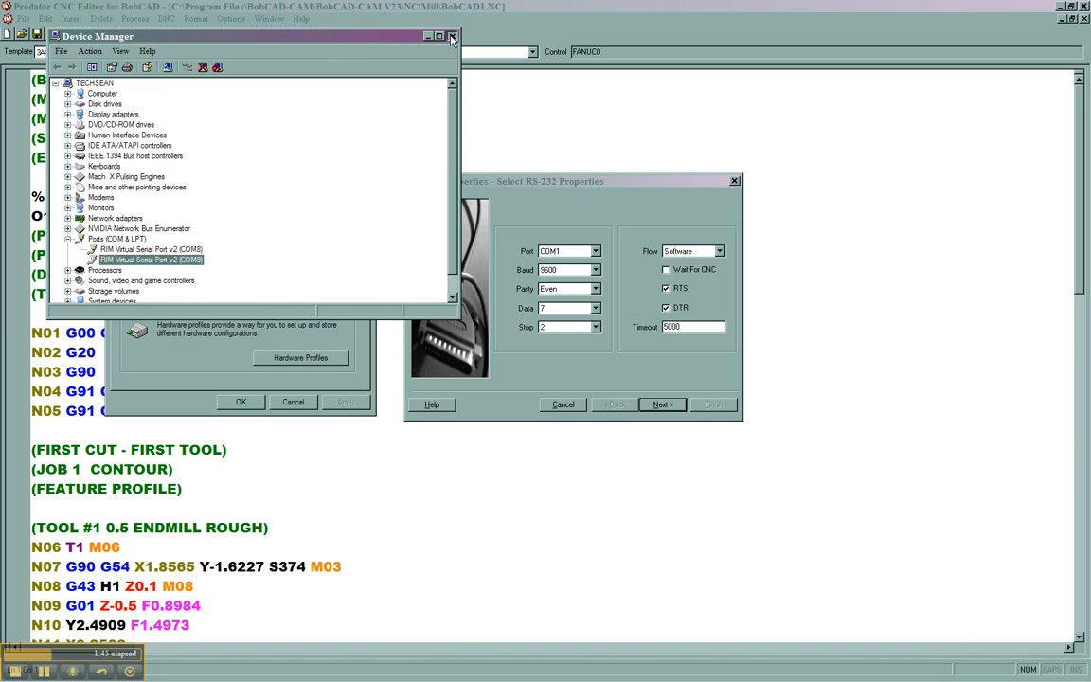
pyautogui.click(452, 36)
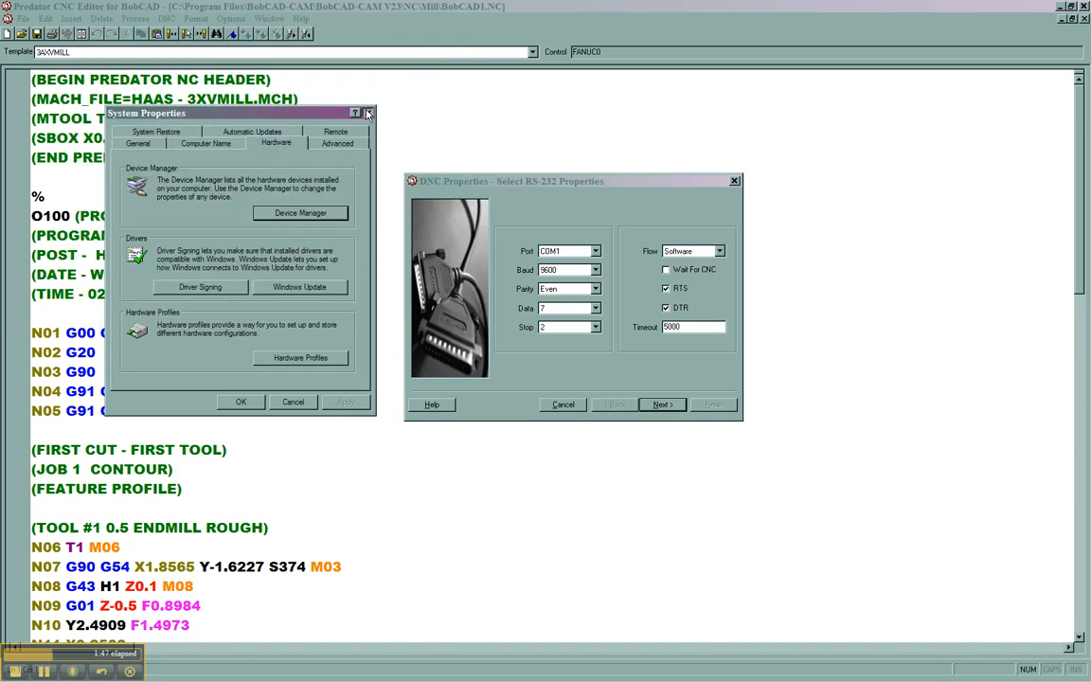
# Set RS-232 to COM8, 9600 baud, even parity, 7 data, 2 stop, software flow control.
pyautogui.click(368, 113)
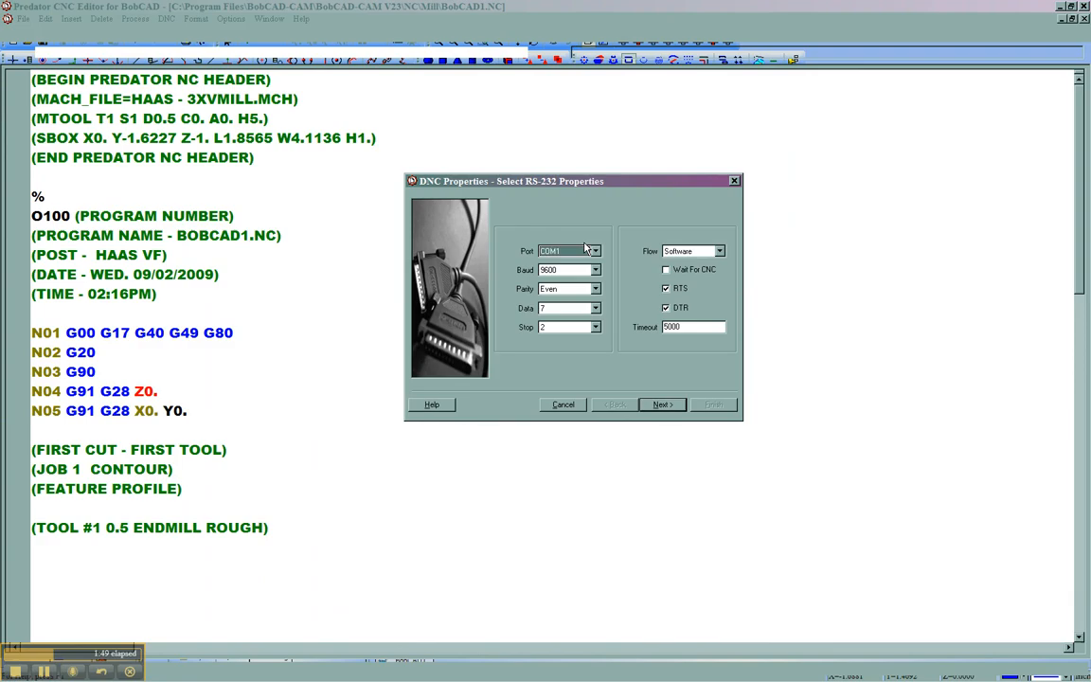
pyautogui.click(596, 250)
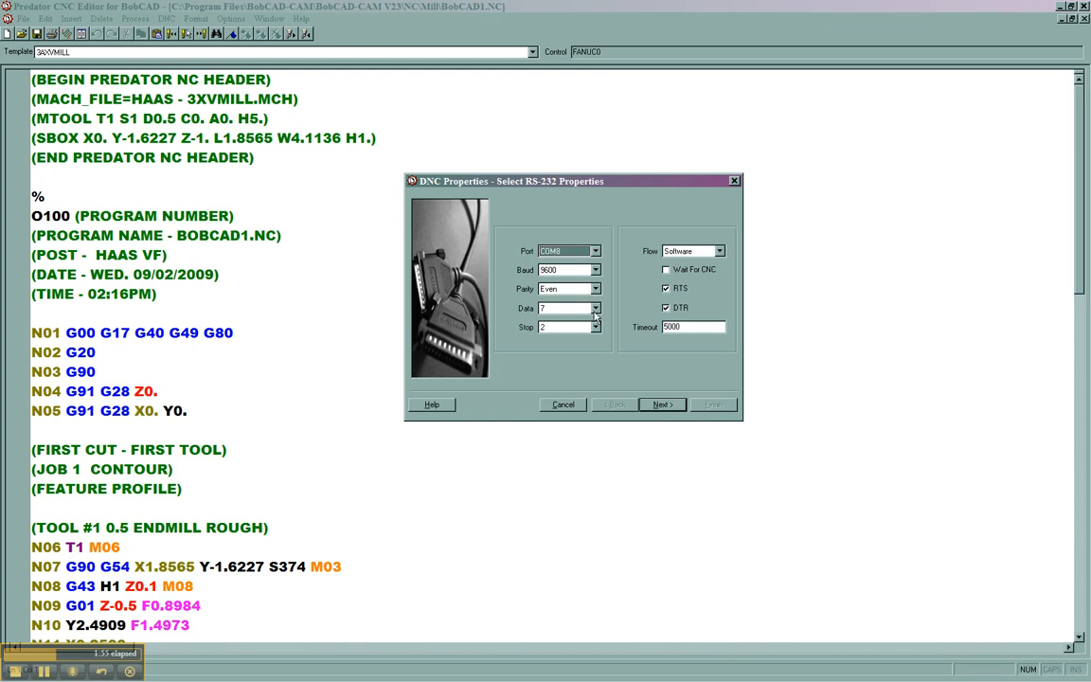
pyautogui.click(596, 326)
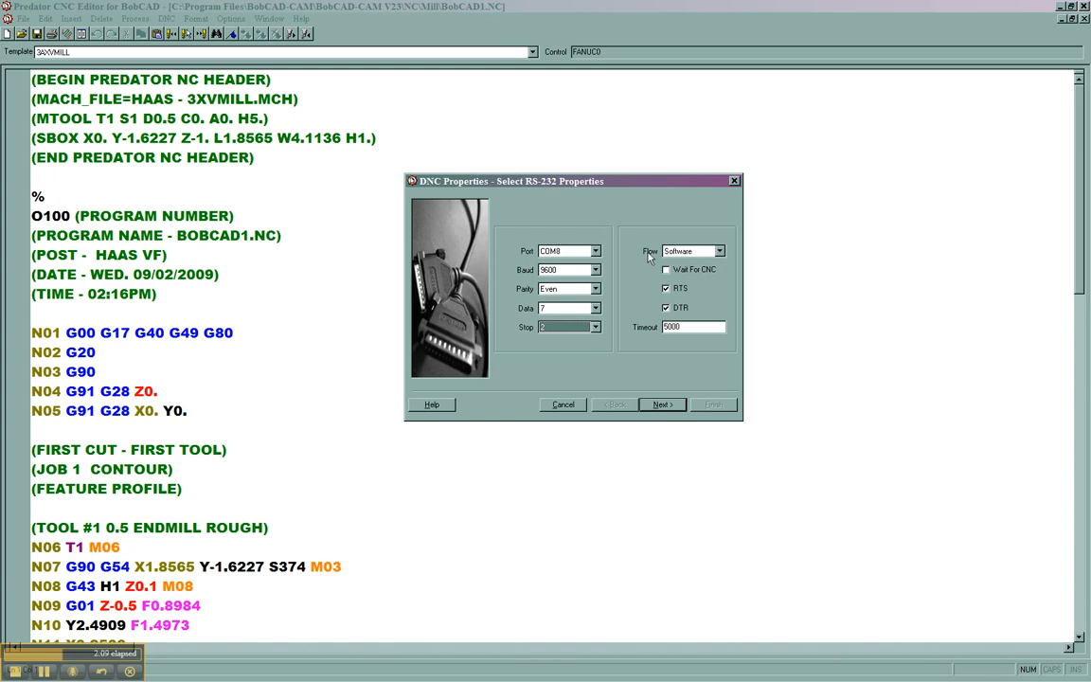
pyautogui.click(720, 251)
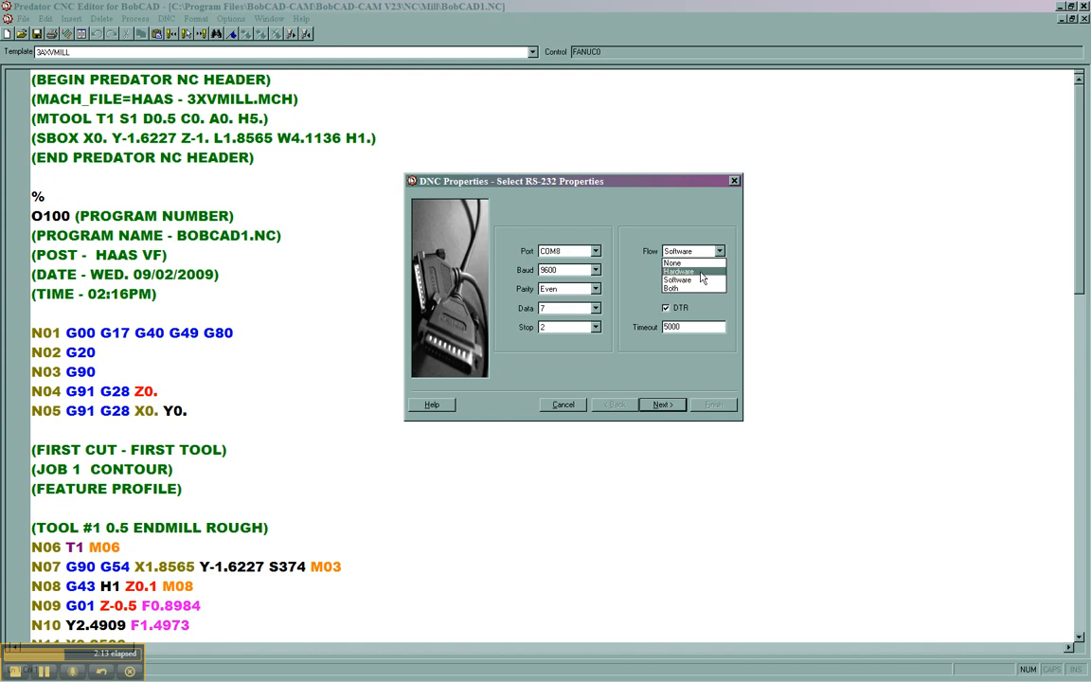
pyautogui.click(677, 280)
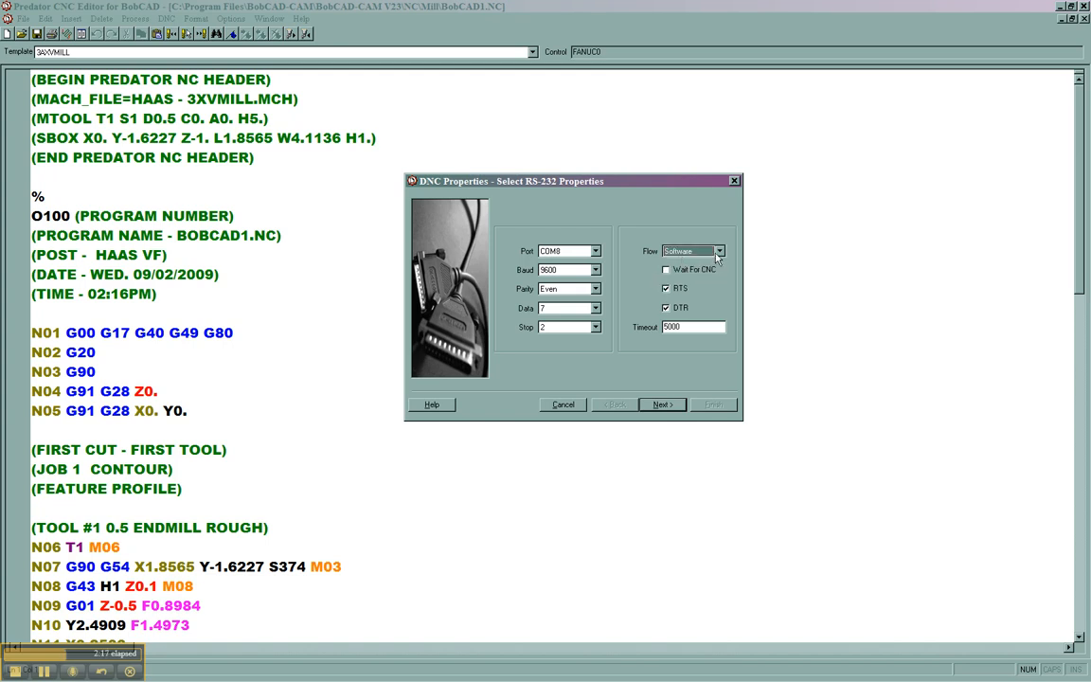
pyautogui.click(719, 251)
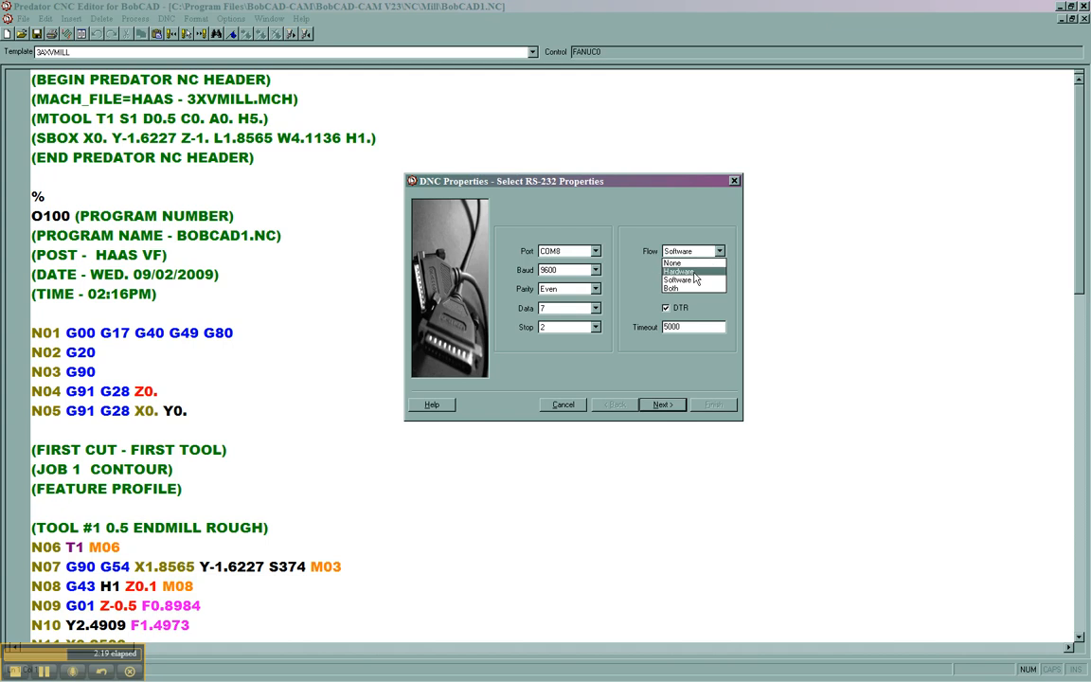
pyautogui.click(678, 271)
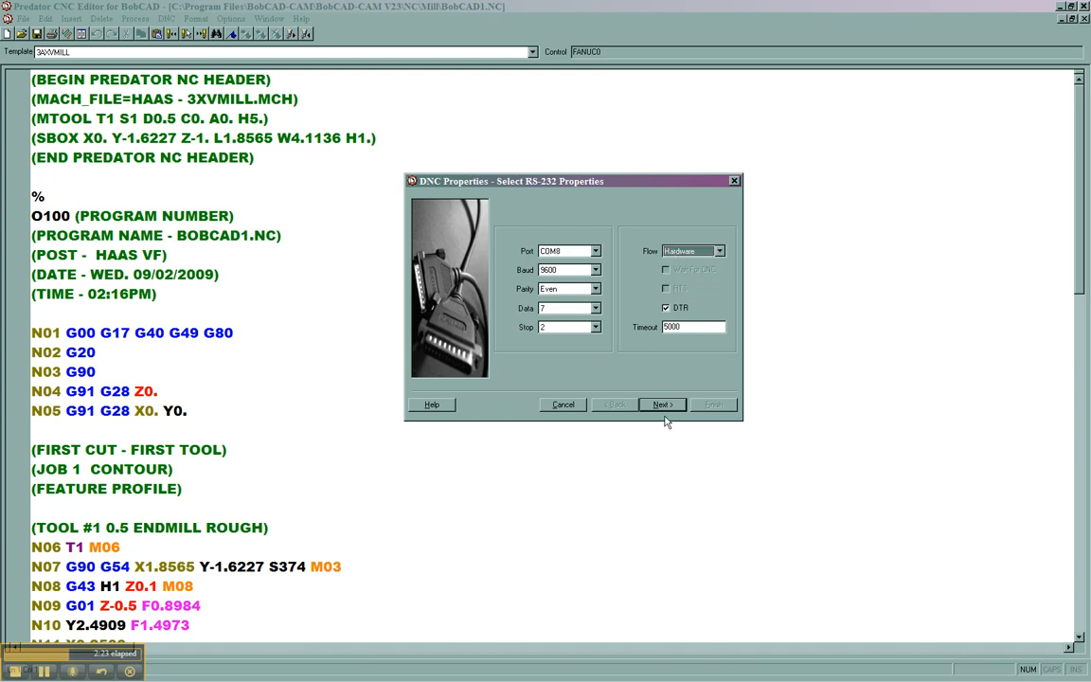
pyautogui.click(718, 251)
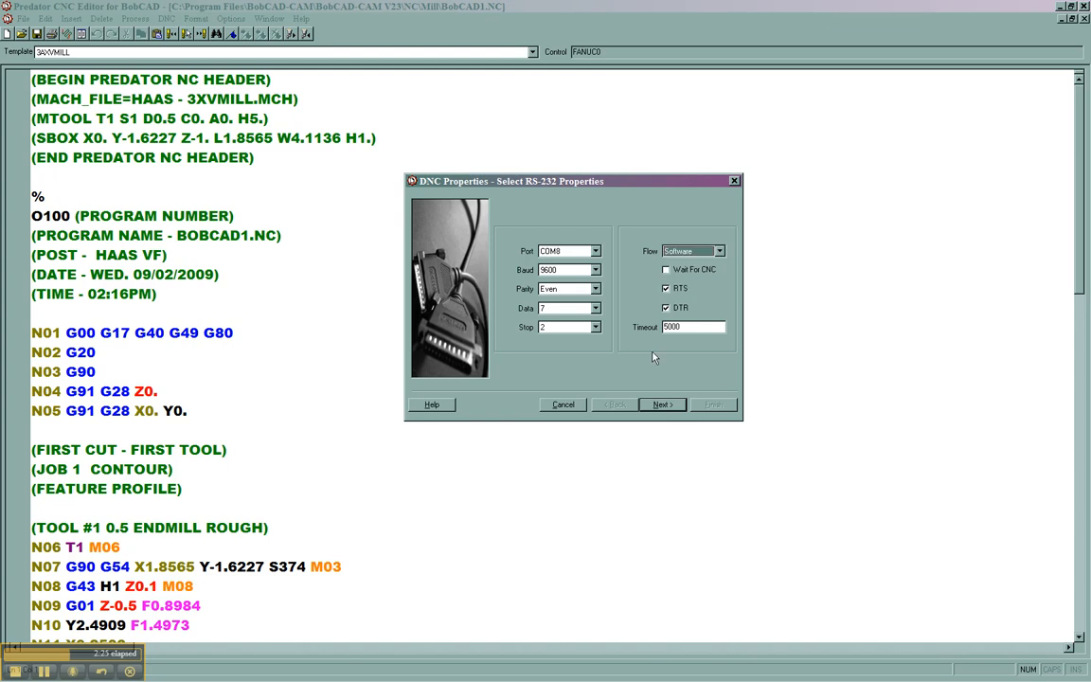
pyautogui.click(661, 405)
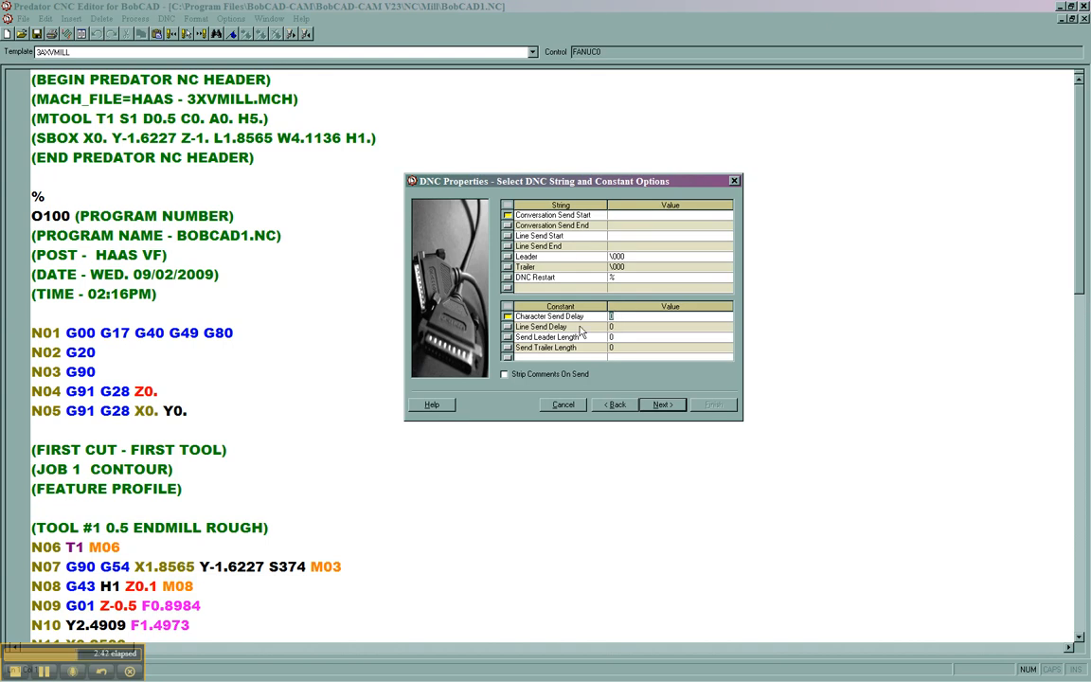
pyautogui.moveTo(550, 235)
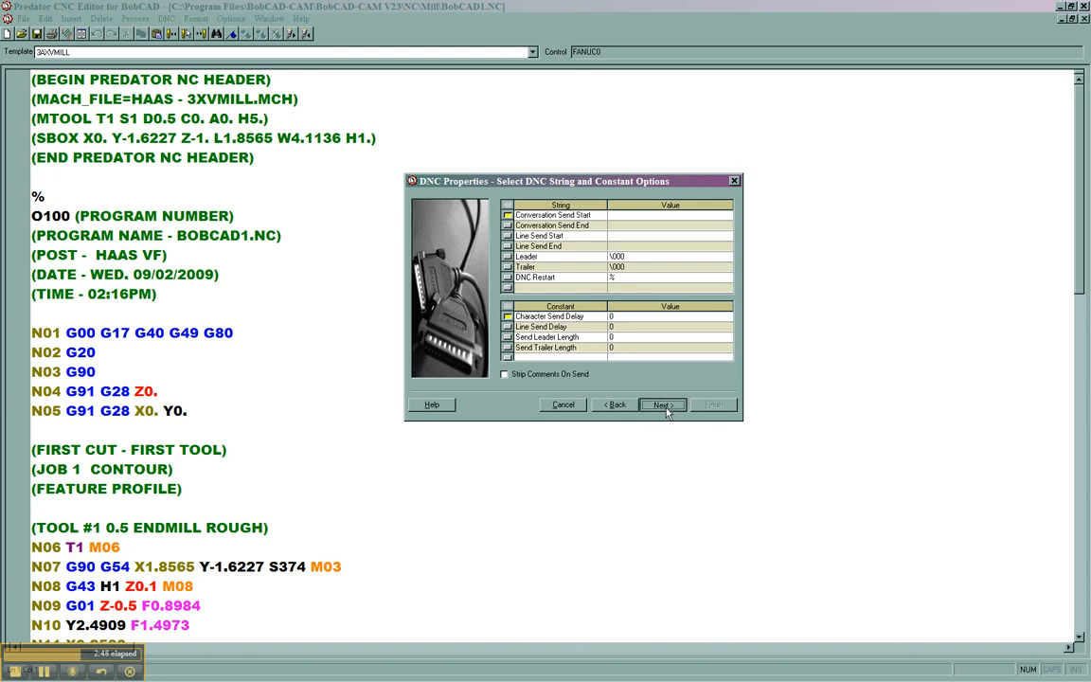
# Leave string and constant options at defaults and advance to Send Translation Options.
pyautogui.click(660, 405)
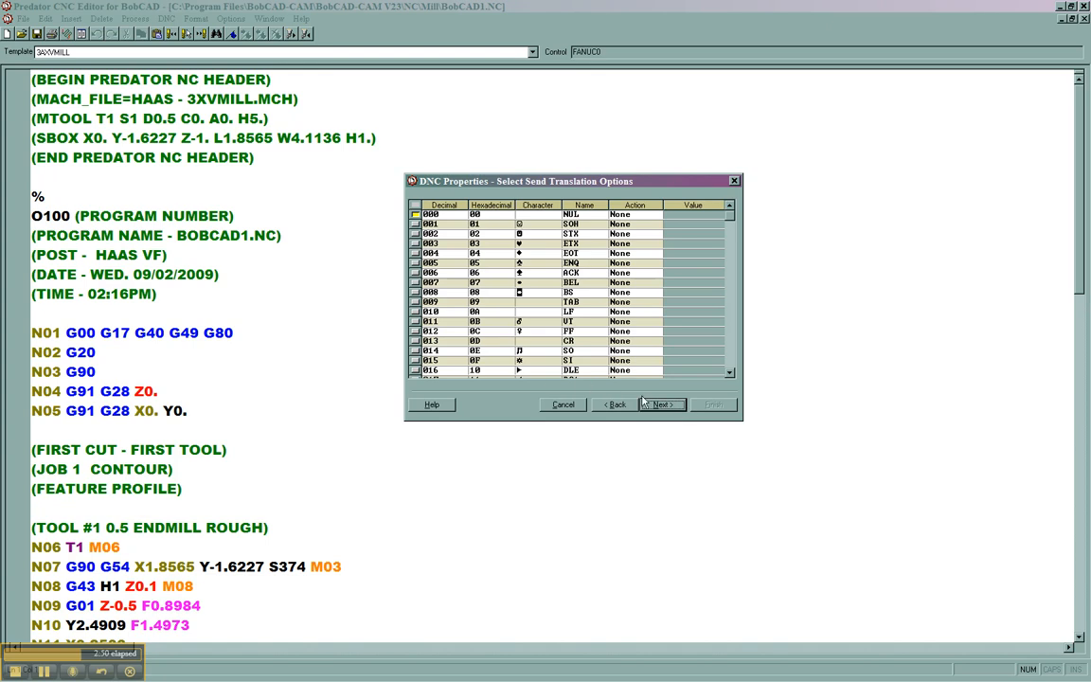
# Finish the DNC wizard with Send CR/LF on Ignore and Receive on Windows Style.
pyautogui.click(660, 404)
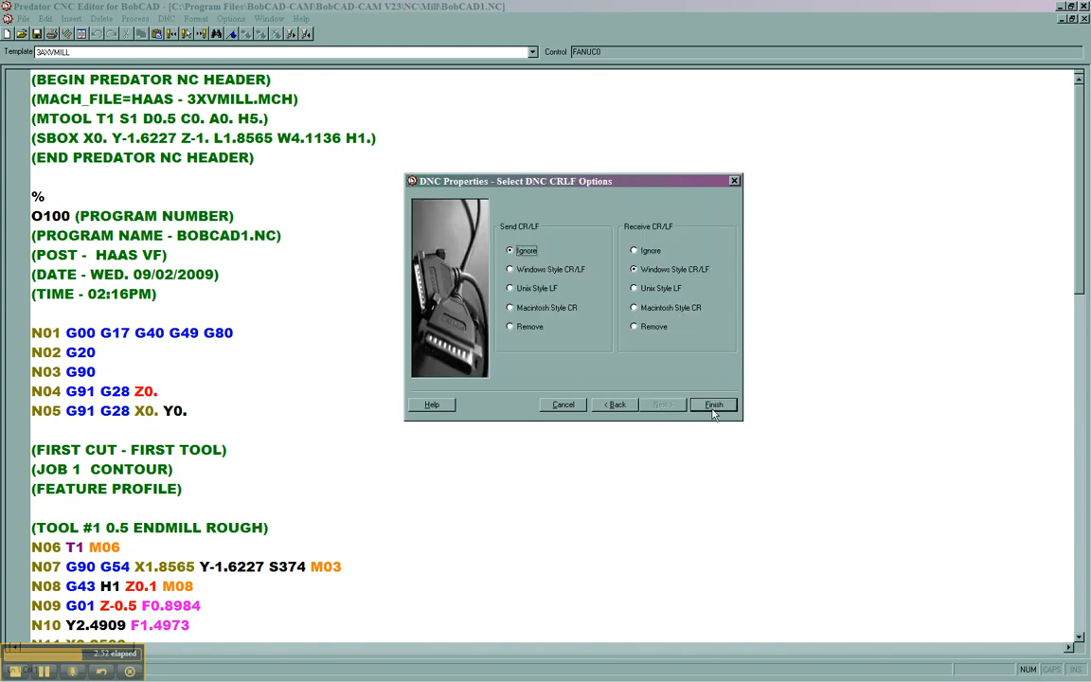
pyautogui.moveTo(533, 229)
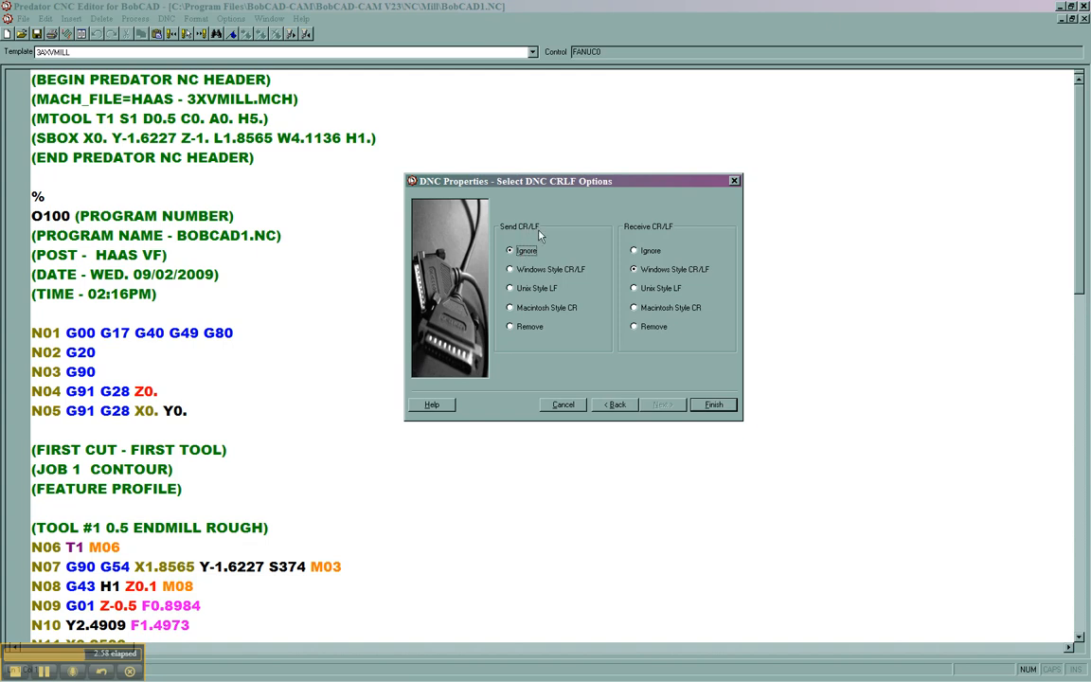
pyautogui.moveTo(649, 275)
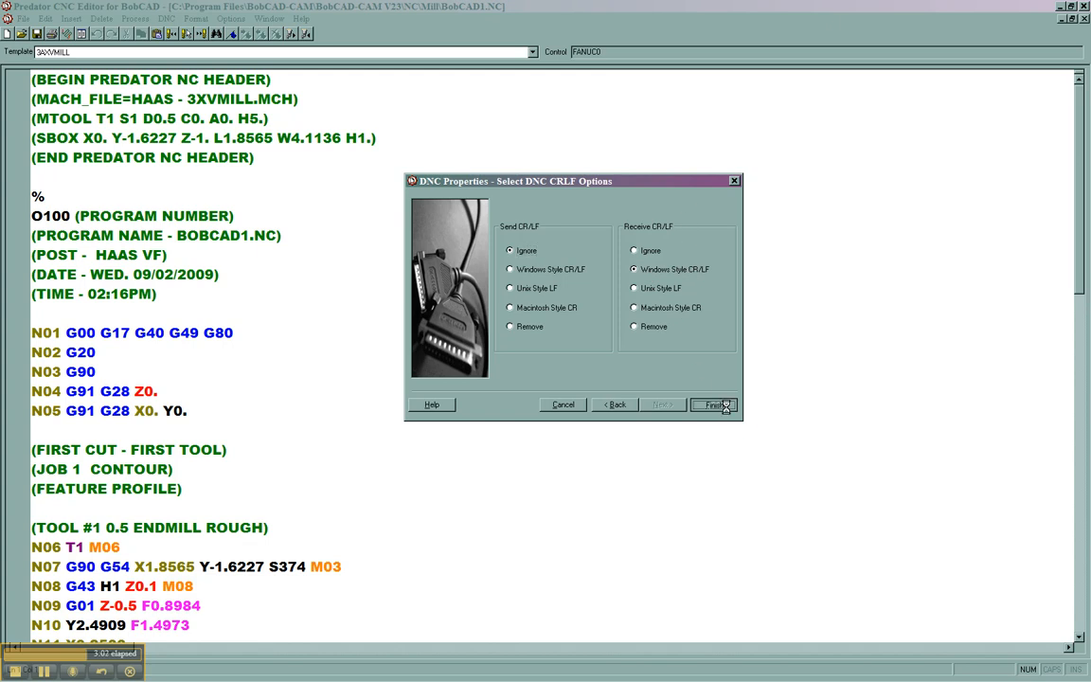
pyautogui.click(715, 404)
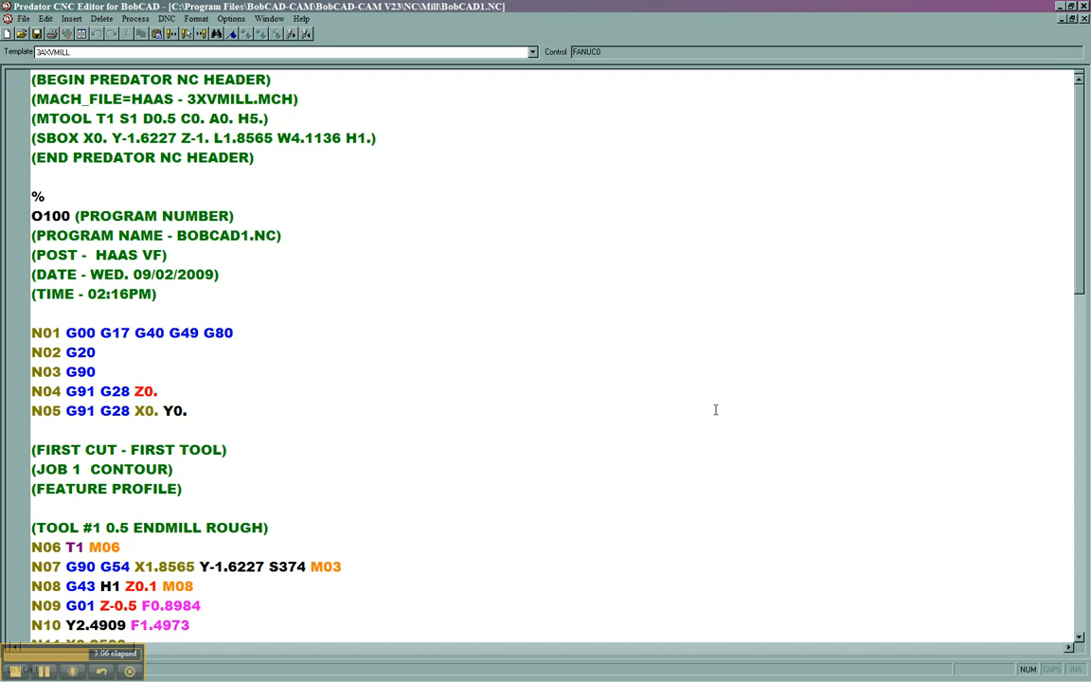
# Send BOBCAD1.NC to the CNC via DNC and close the window at 100%.
pyautogui.click(166, 18)
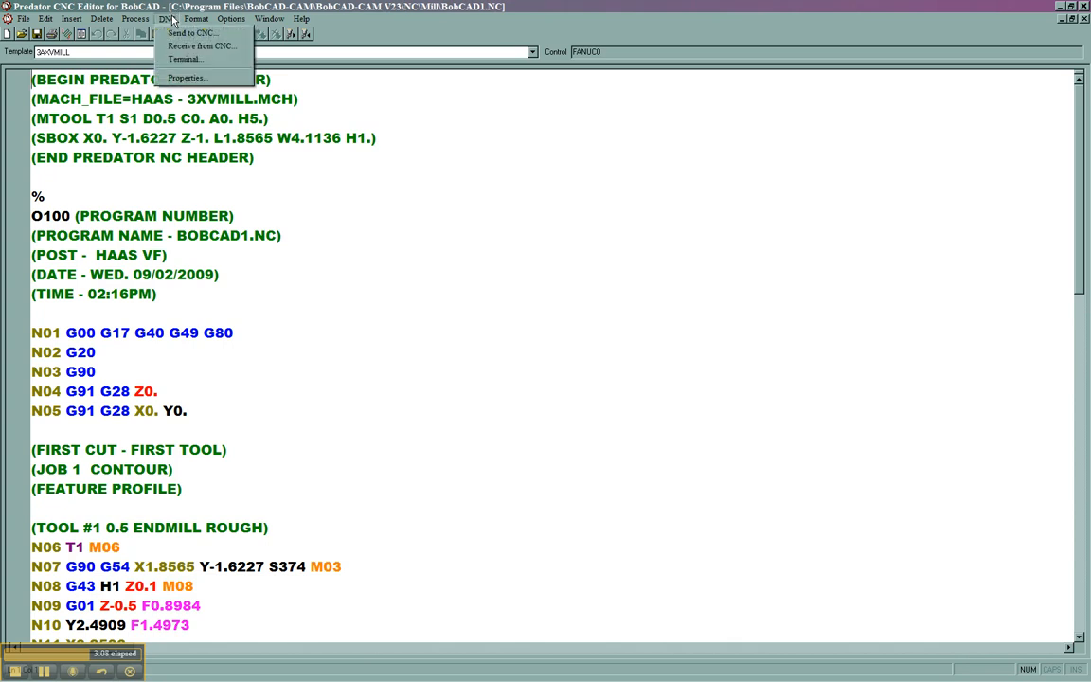
pyautogui.moveTo(202, 45)
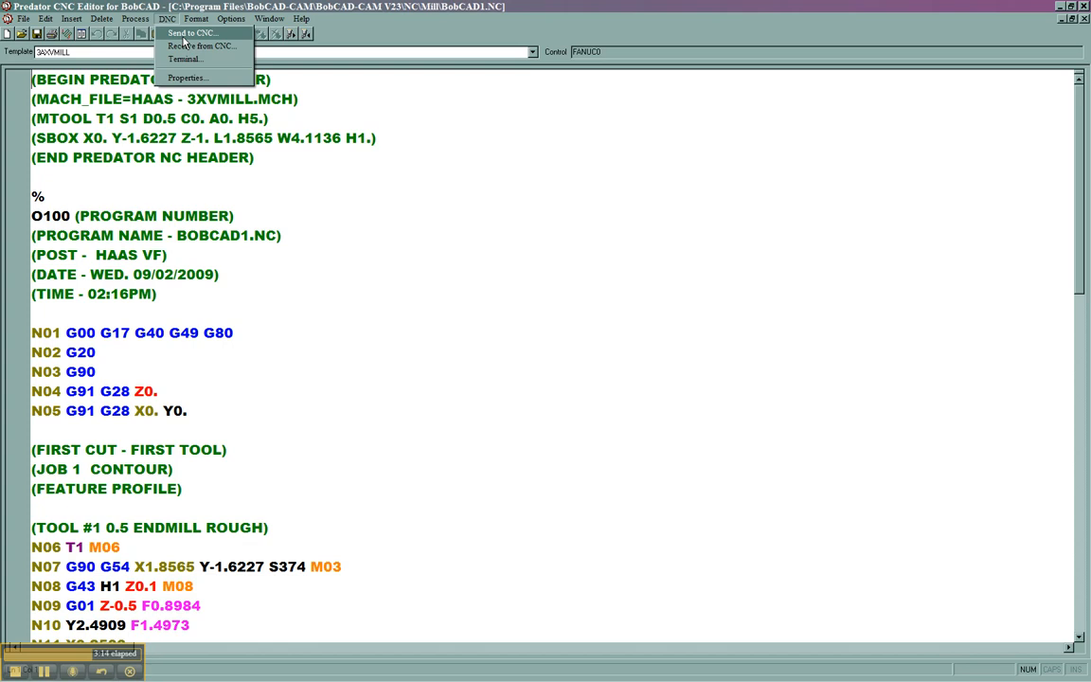
pyautogui.click(191, 32)
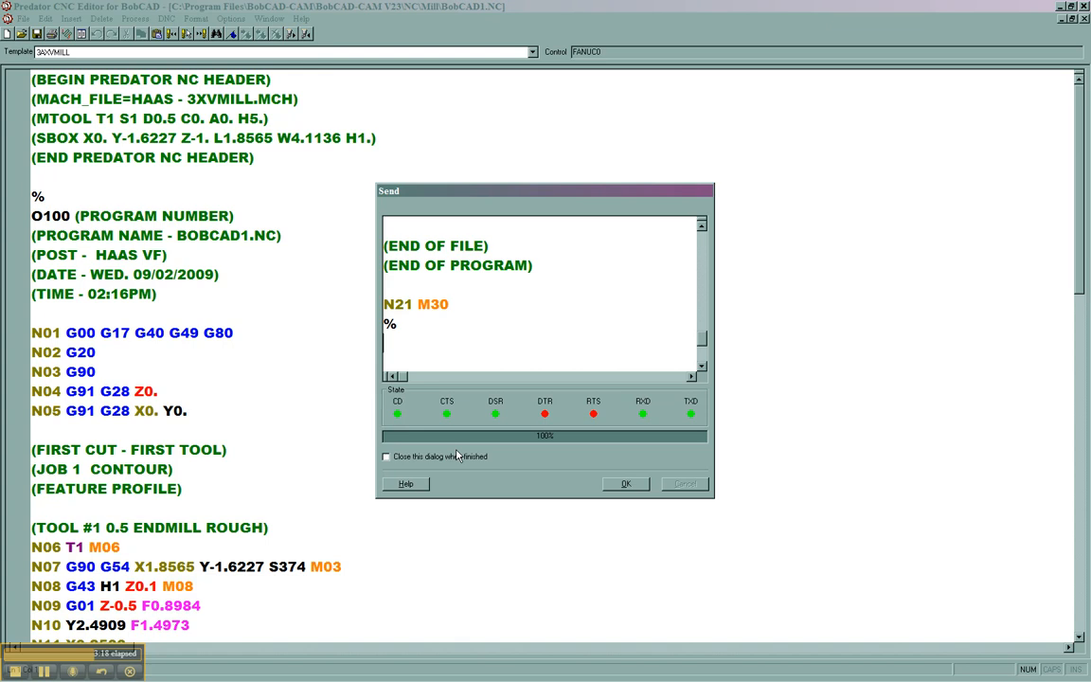
pyautogui.moveTo(689, 446)
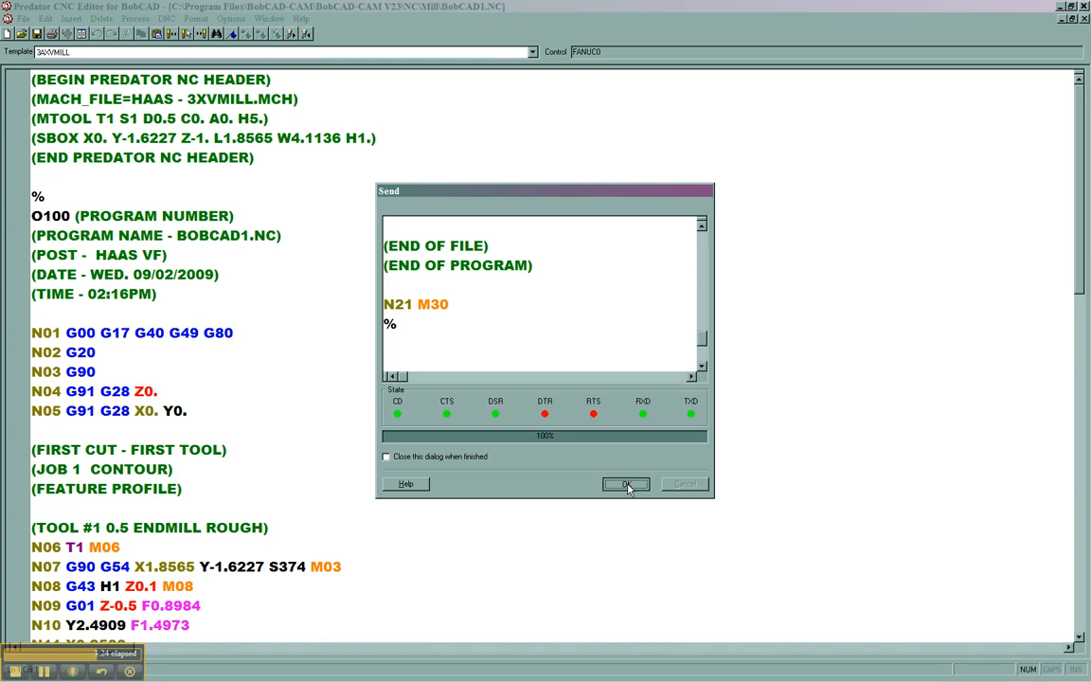
pyautogui.click(625, 484)
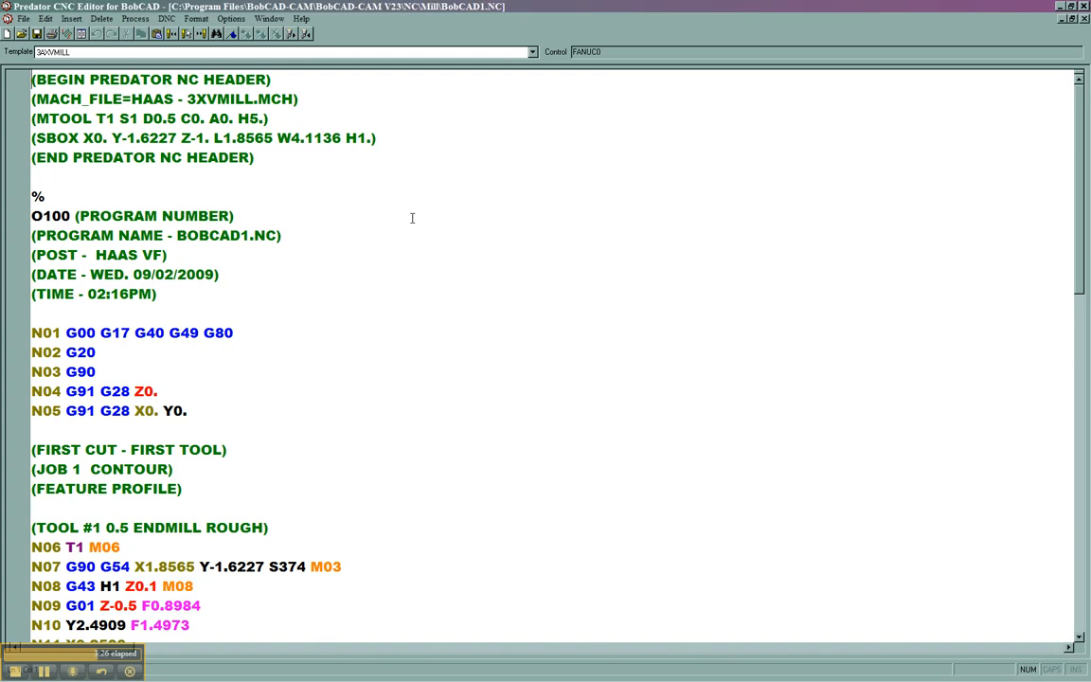
pyautogui.click(167, 18)
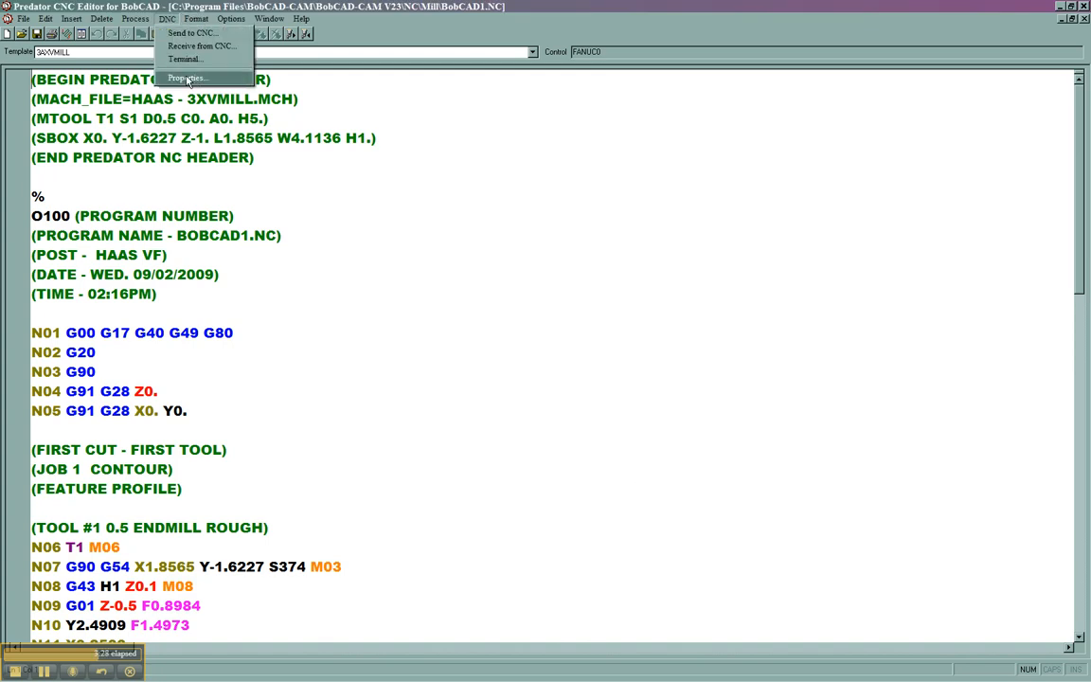
pyautogui.click(187, 77)
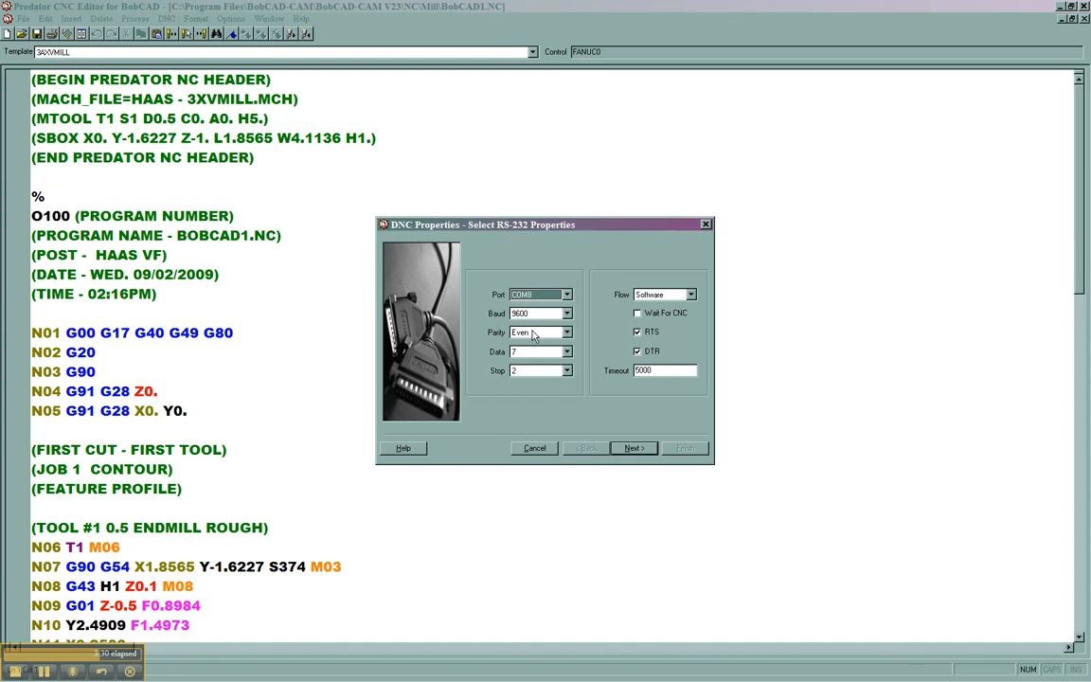
pyautogui.click(568, 333)
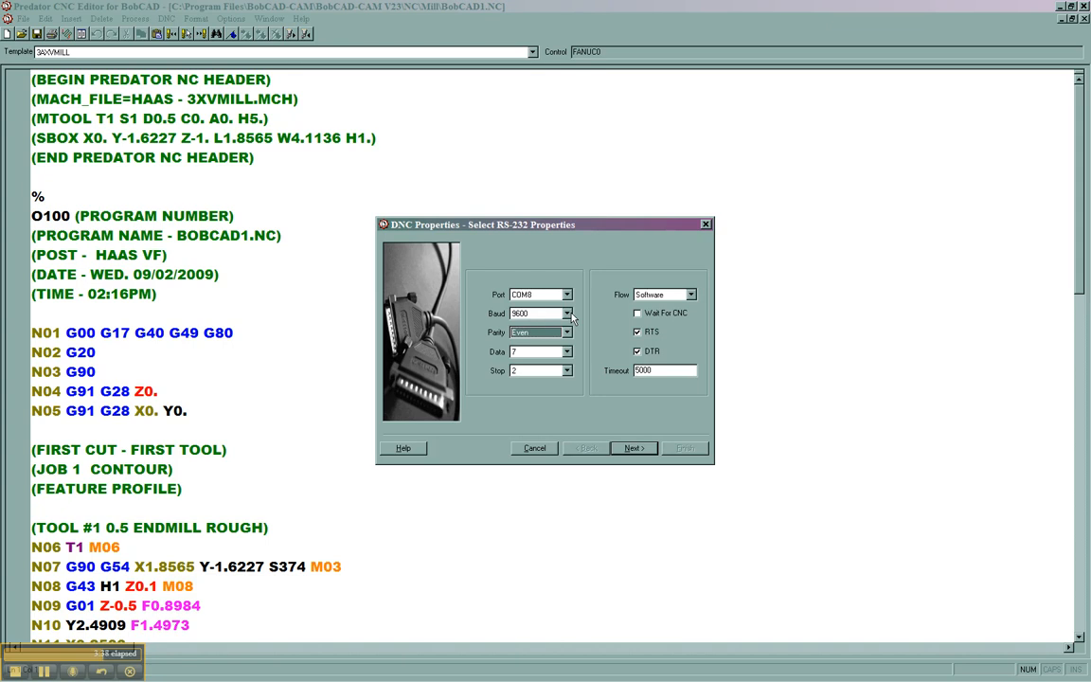
pyautogui.moveTo(560, 367)
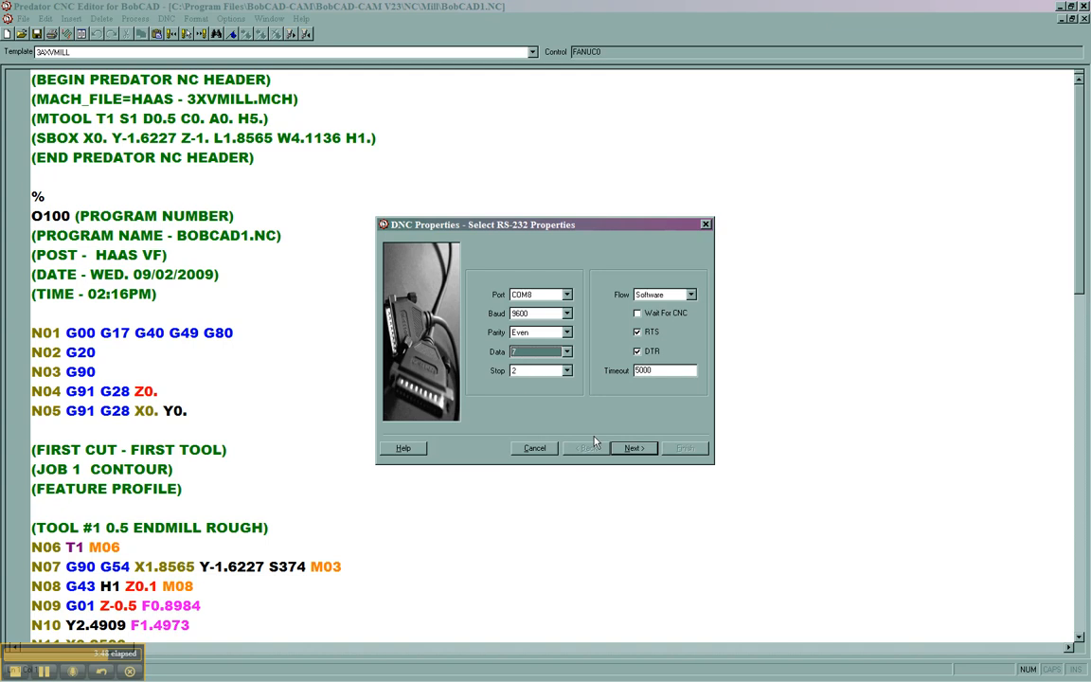
pyautogui.click(631, 448)
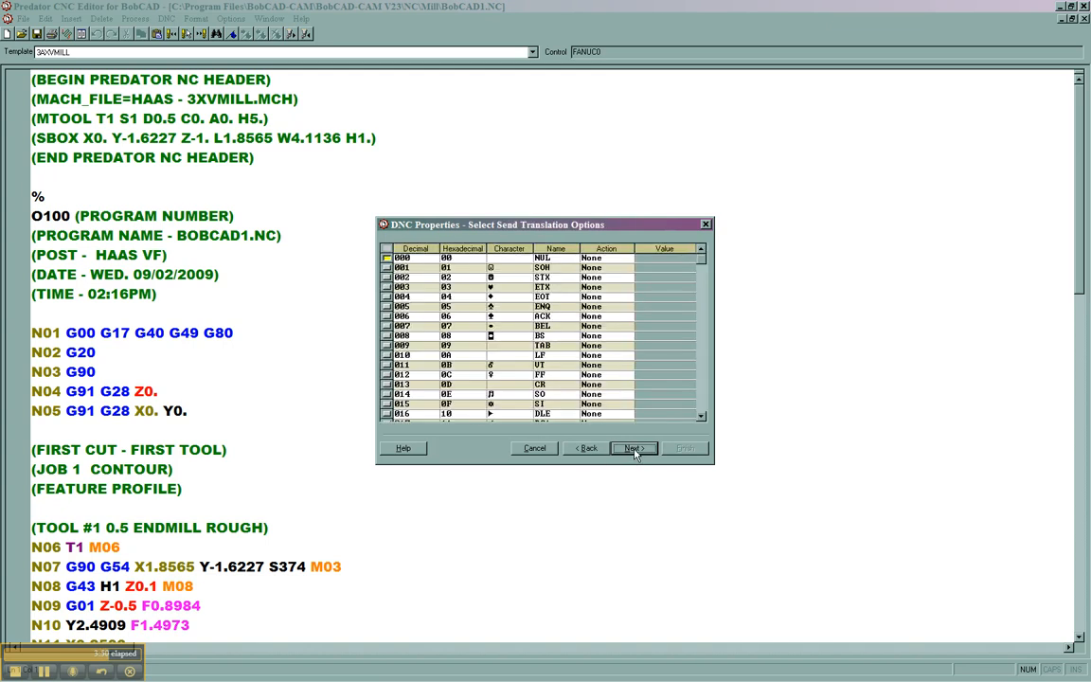
pyautogui.click(634, 448)
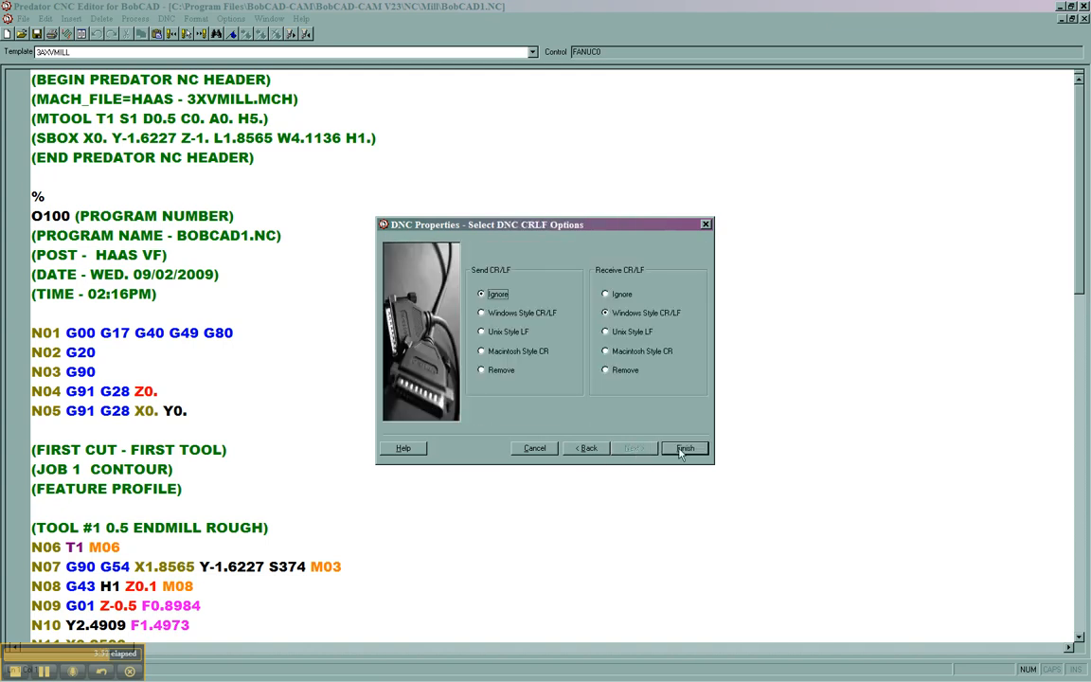
pyautogui.click(685, 448)
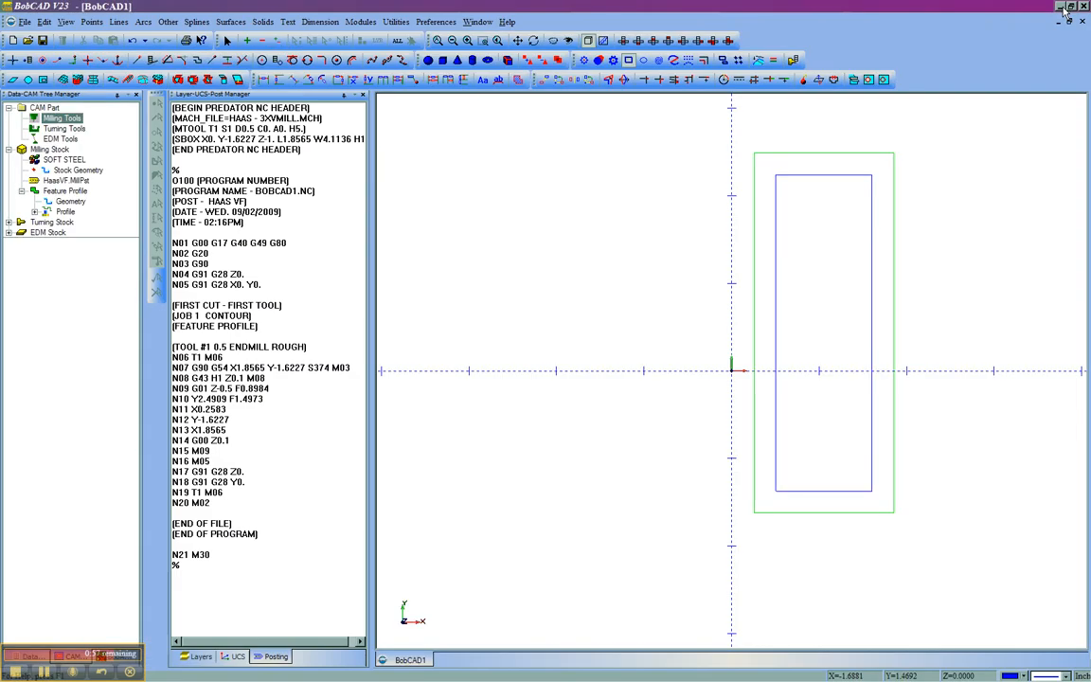
# Minimize the BobCAD V23 window to reveal the iGoogle page in Internet Explorer.
pyautogui.click(1060, 7)
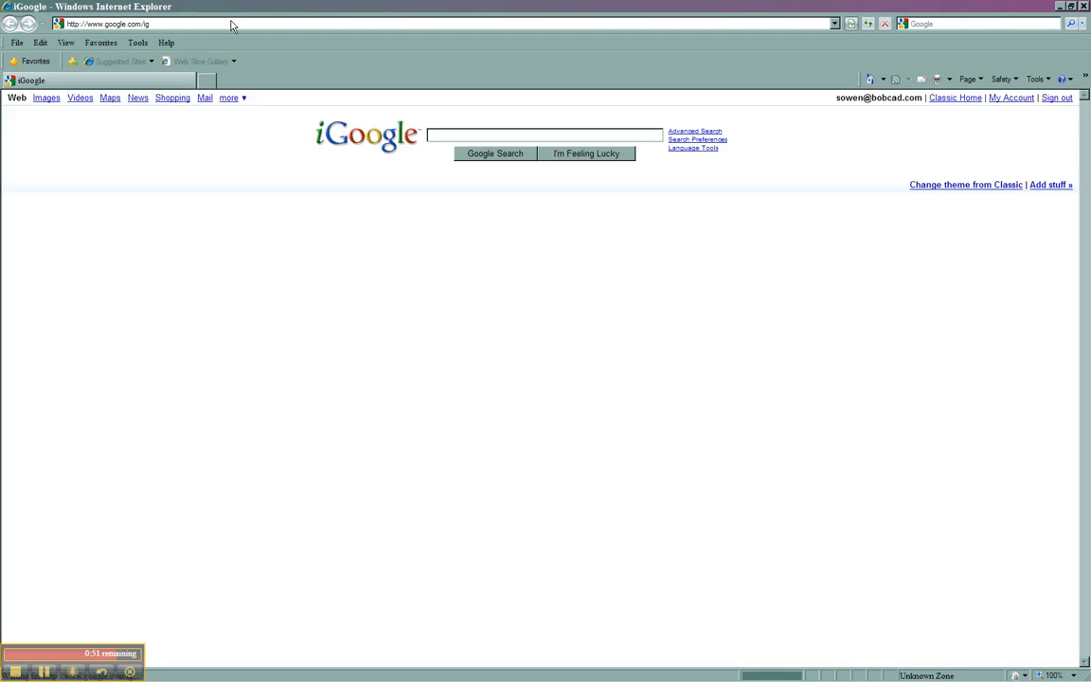
# Go to bobcadsupport.com in the Internet Explorer address bar.
pyautogui.write('bobcadsupport')
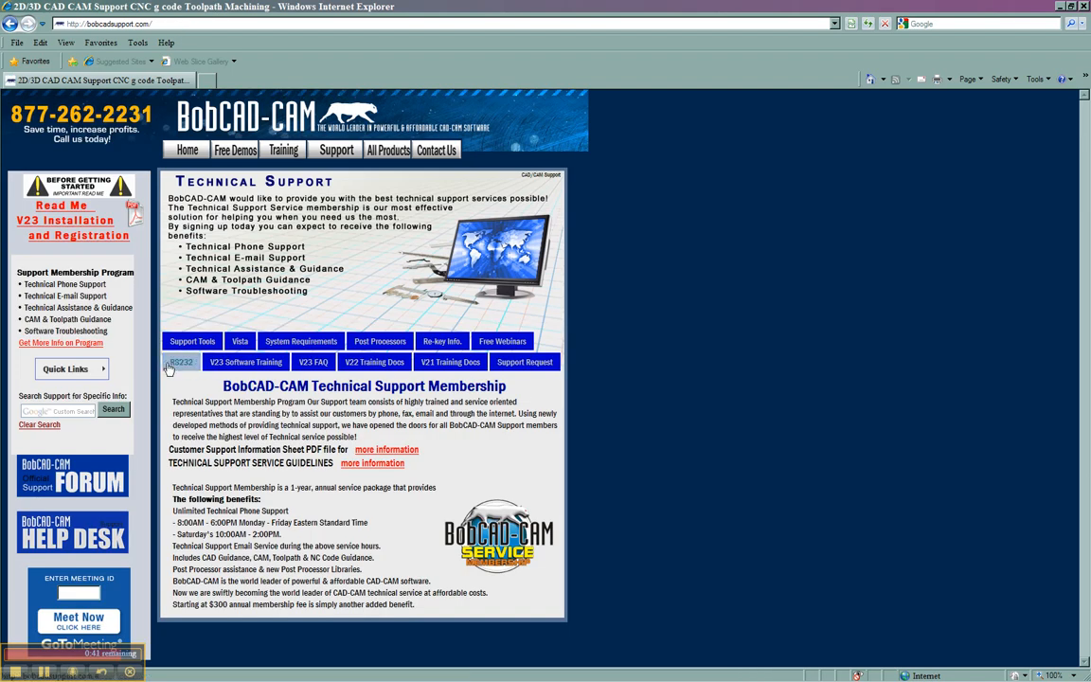
# Open the RS-232 page, view the R232 CheckList PDF, and scroll to the hardware request form.
pyautogui.click(180, 362)
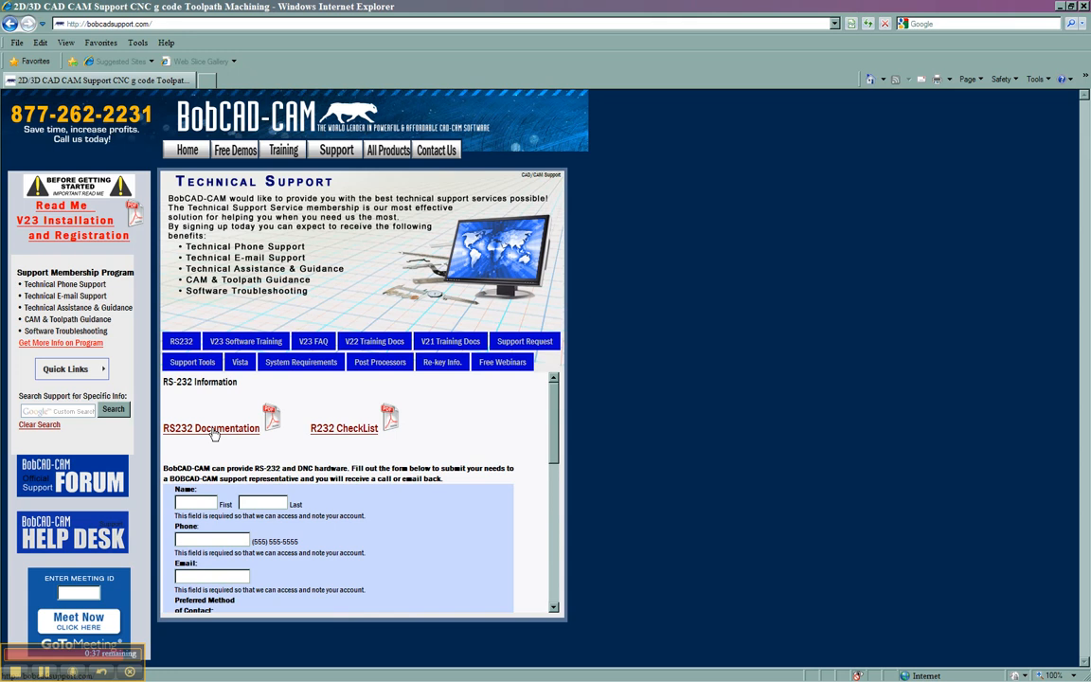
pyautogui.moveTo(358, 442)
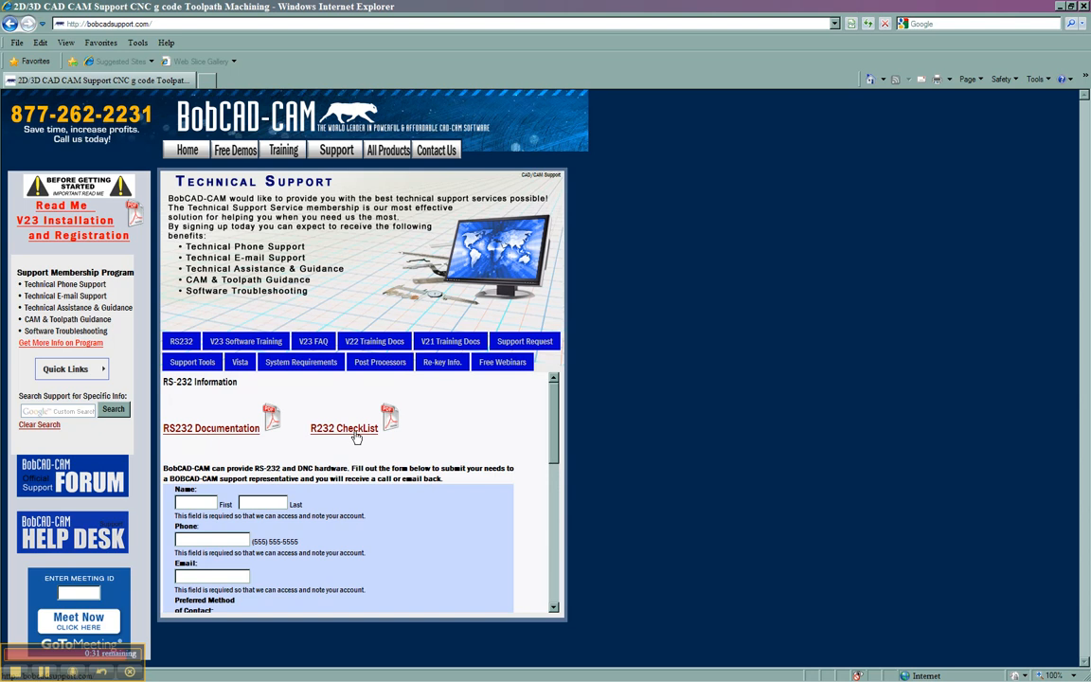
pyautogui.click(344, 428)
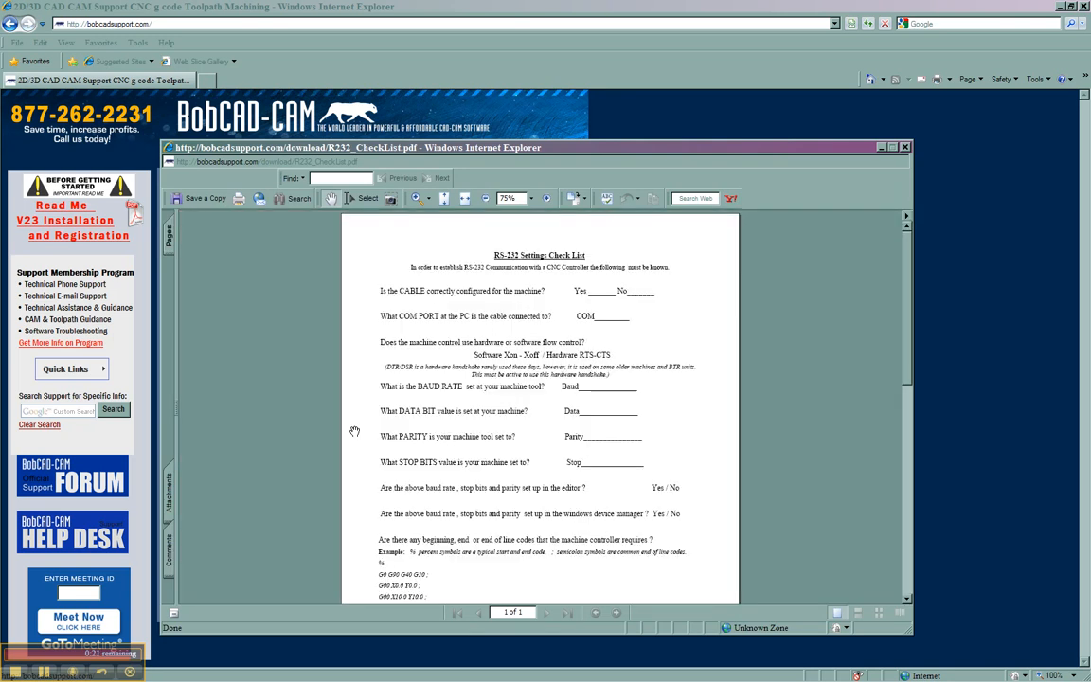
pyautogui.scroll(-3)
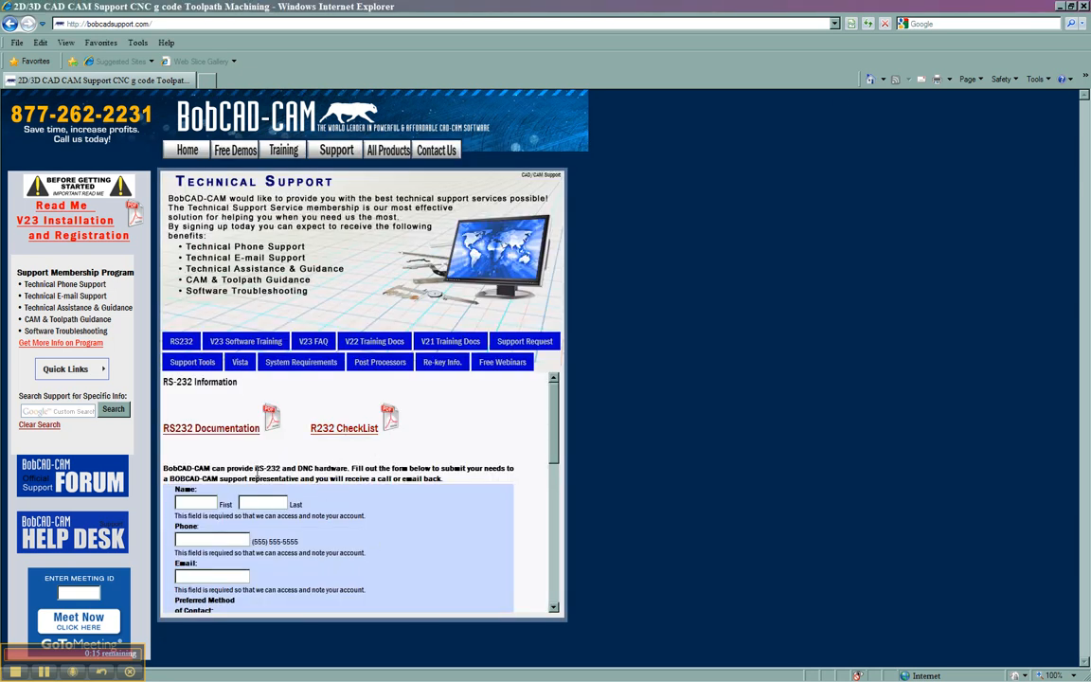
pyautogui.scroll(-3)
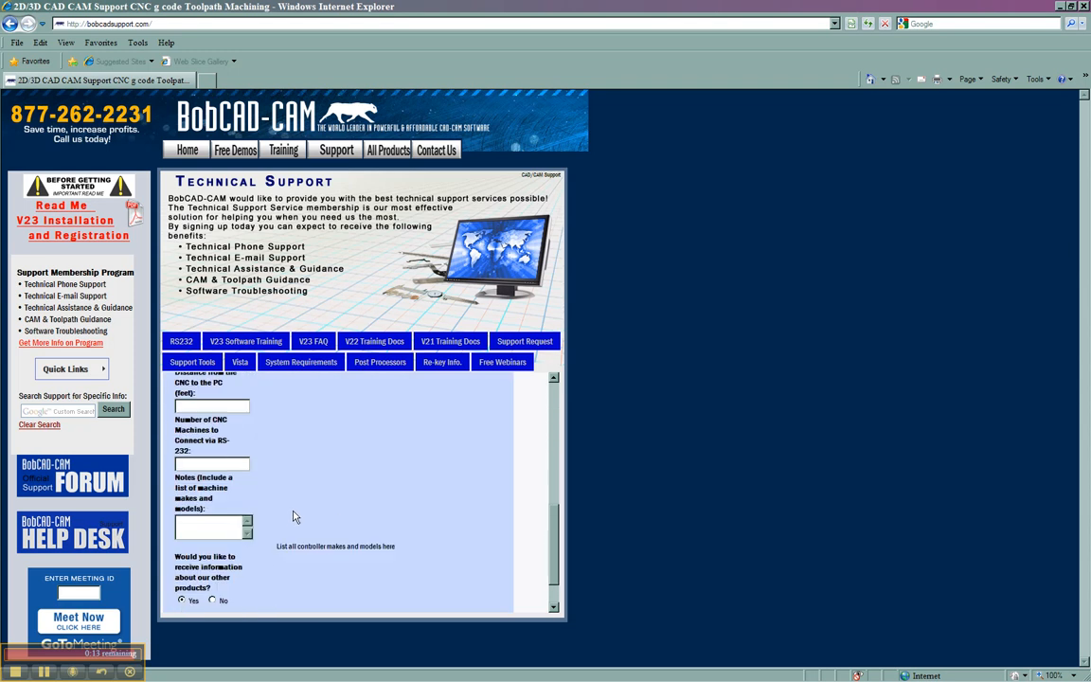